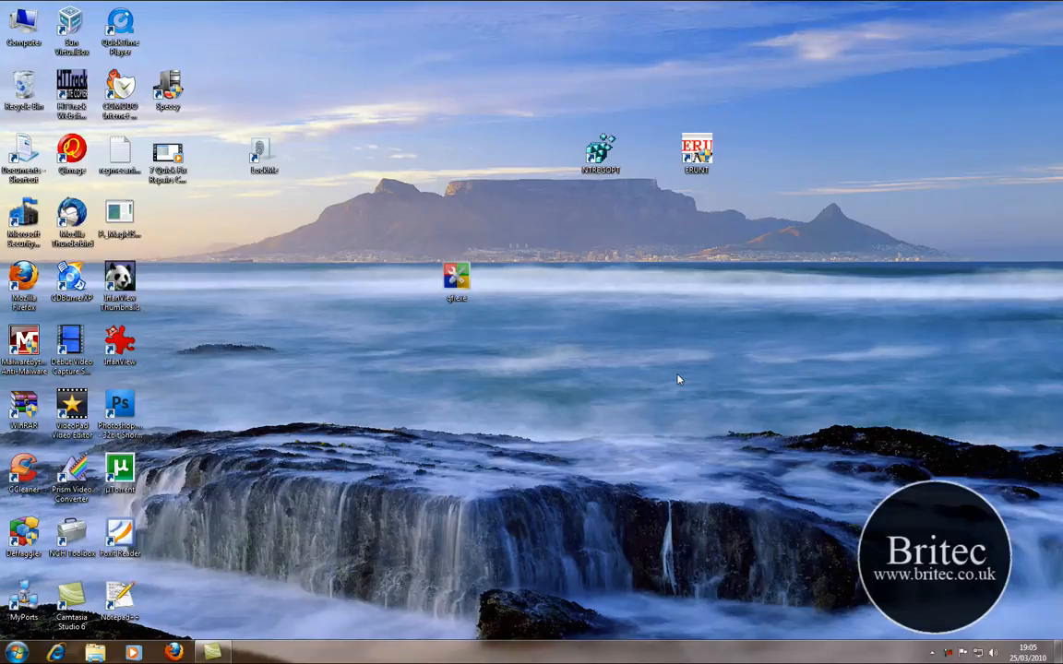
{"action": "mouse_move", "coordinate": [391, 417]}
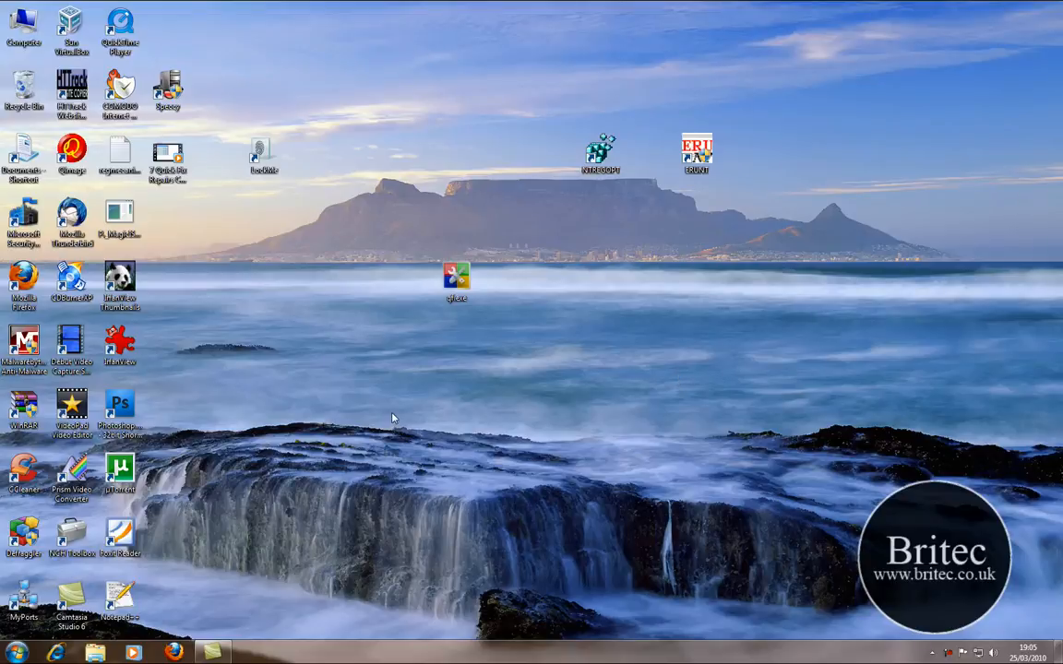
{"action": "mouse_move", "coordinate": [618, 450]}
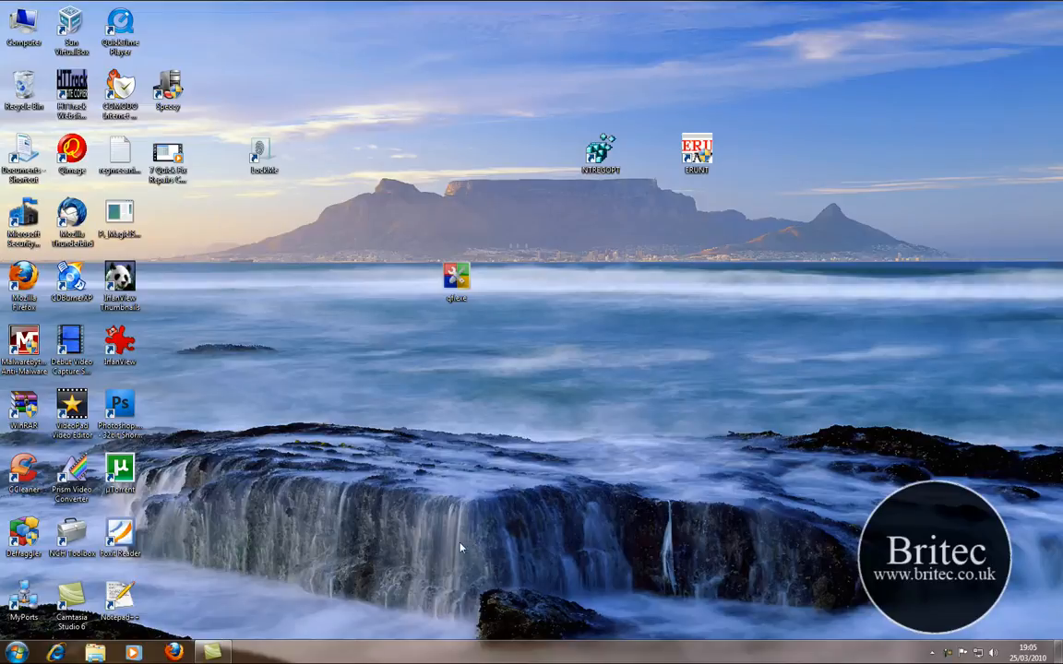
{"action": "mouse_move", "coordinate": [373, 321]}
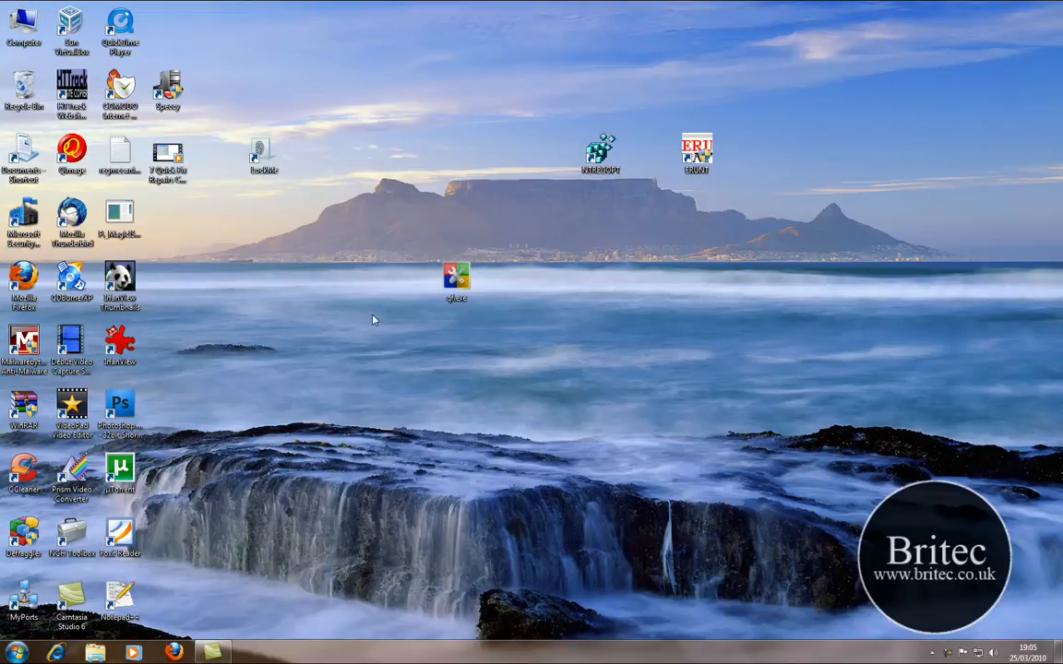
{"action": "mouse_move", "coordinate": [568, 369]}
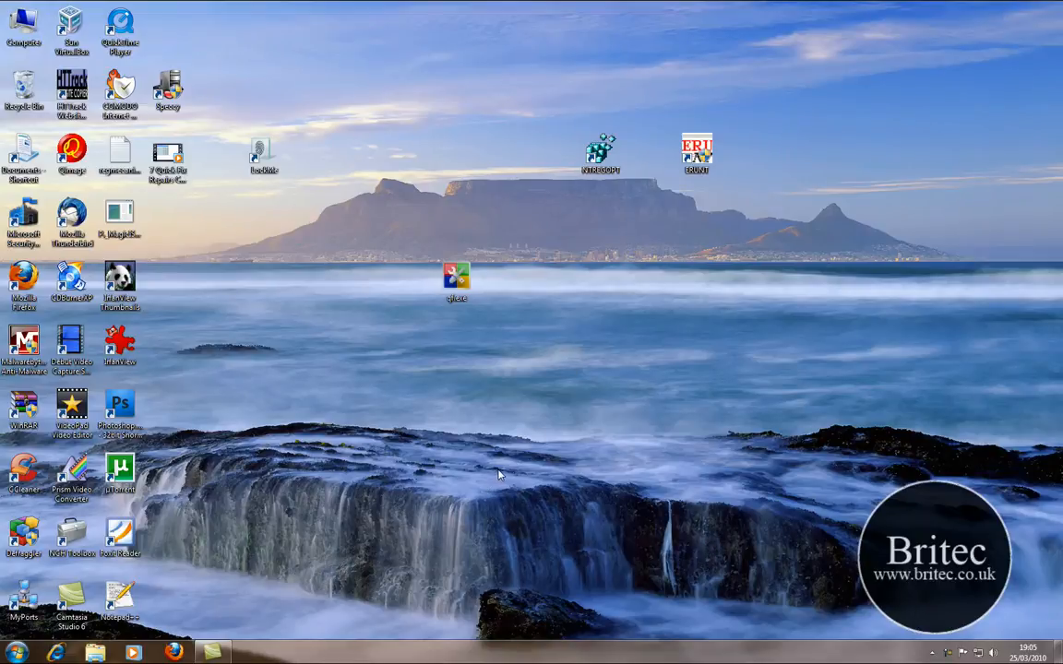
{"action": "mouse_move", "coordinate": [950, 657]}
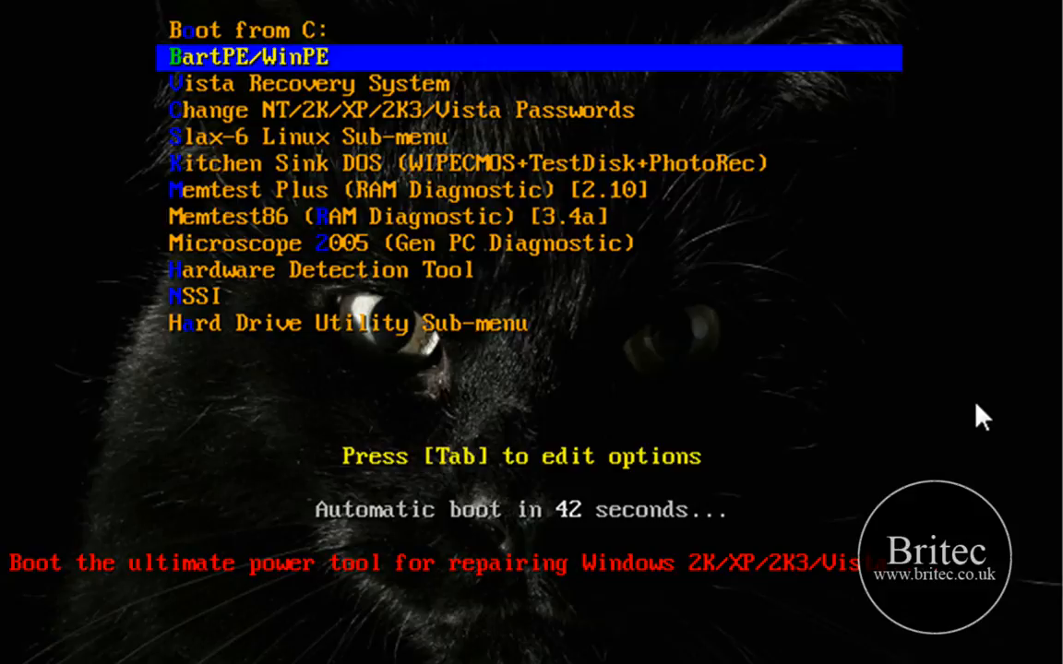
- Browse the boot menu entries (Microscope 2005, Boot from C:, Vista Recovery, Kitchen Sink DOS) and return to BartPE/WinPE
{"action": "key", "text": "Down"}
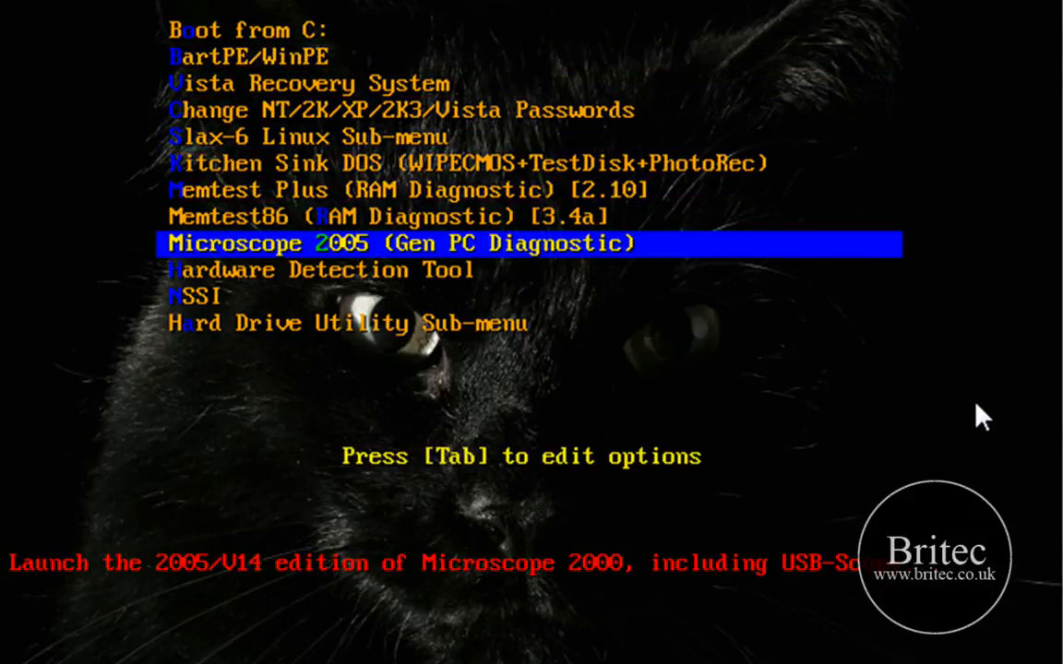
{"action": "key", "text": "up"}
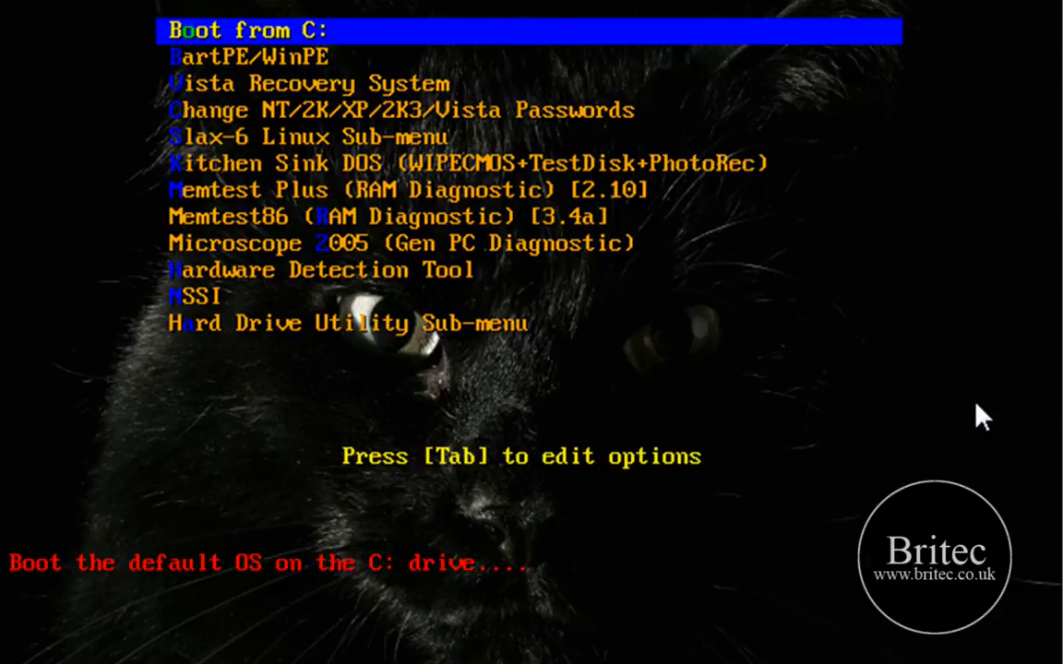
{"action": "key", "text": "Down"}
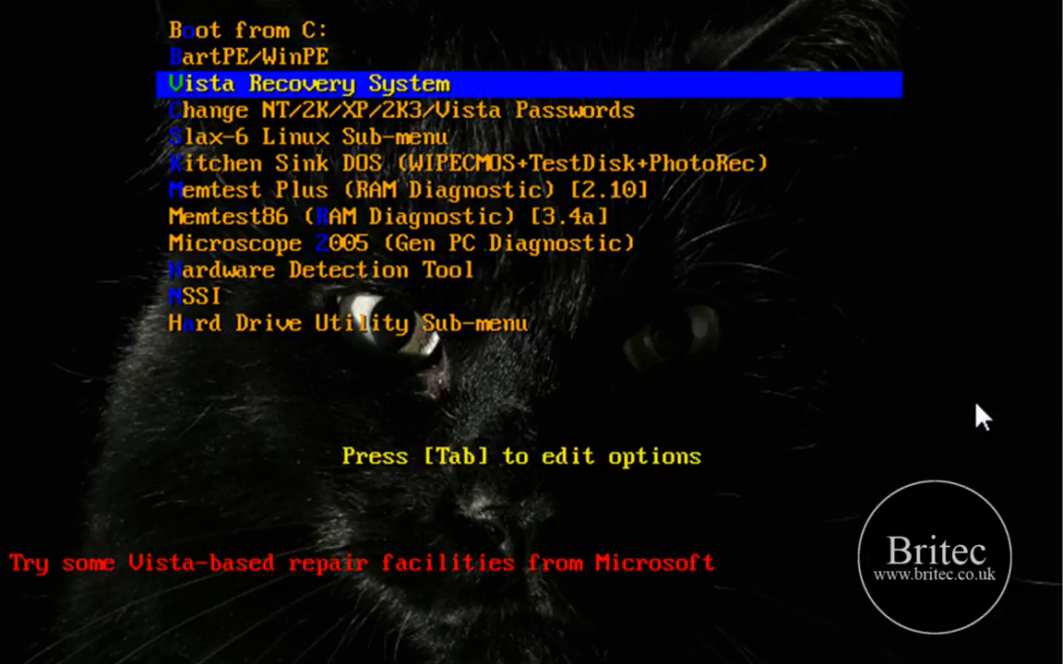
{"action": "key", "text": "Down"}
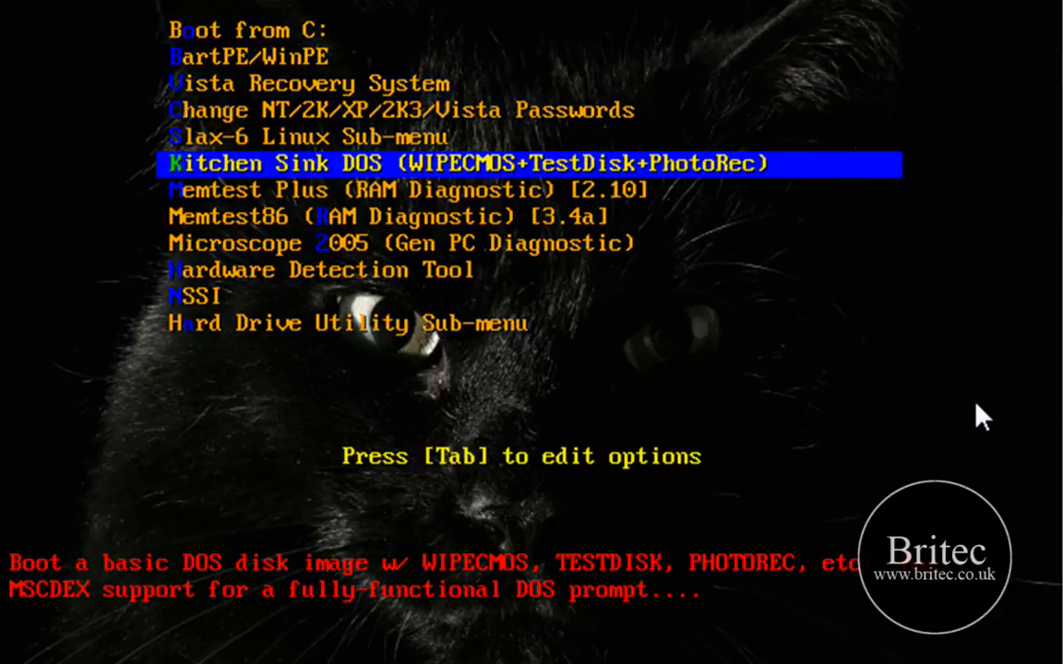
{"action": "key", "text": "up"}
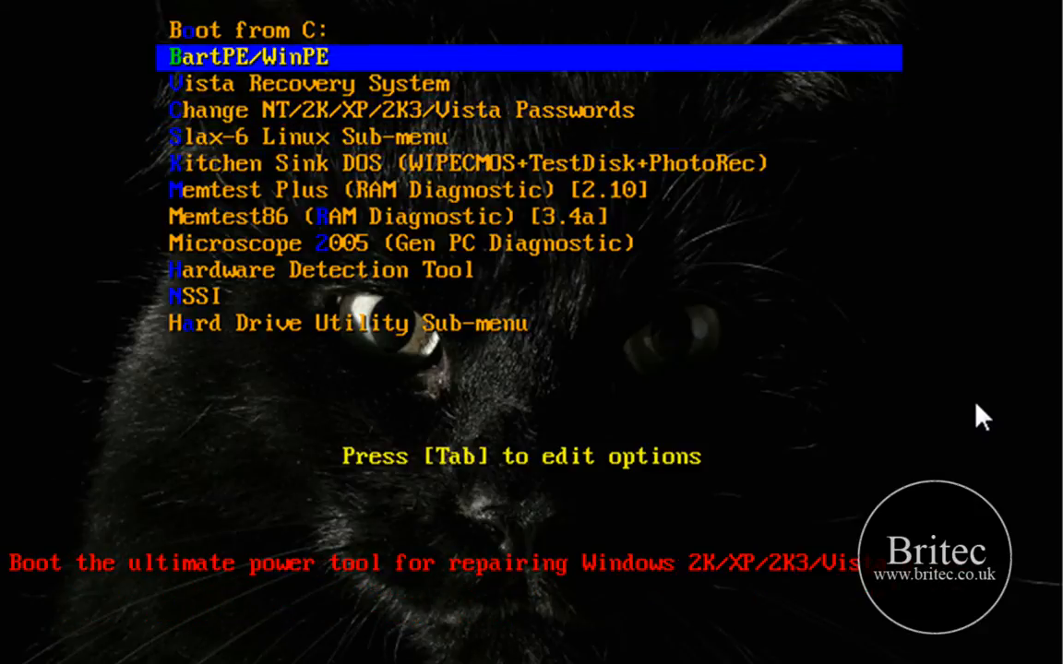
{"action": "mouse_move", "coordinate": [993, 398]}
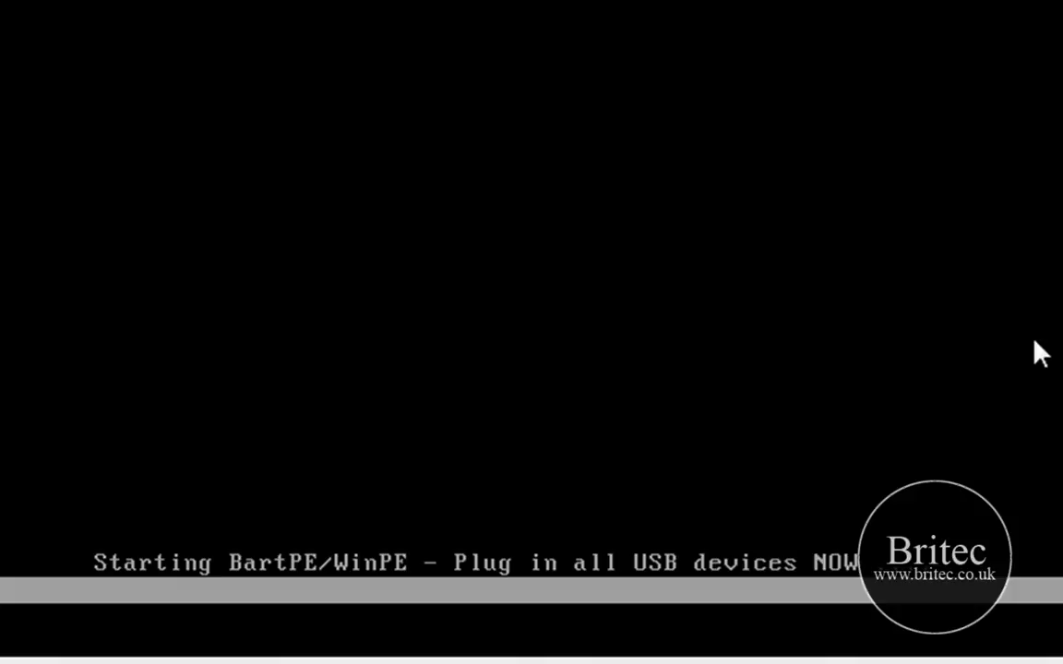
{"action": "mouse_move", "coordinate": [575, 422]}
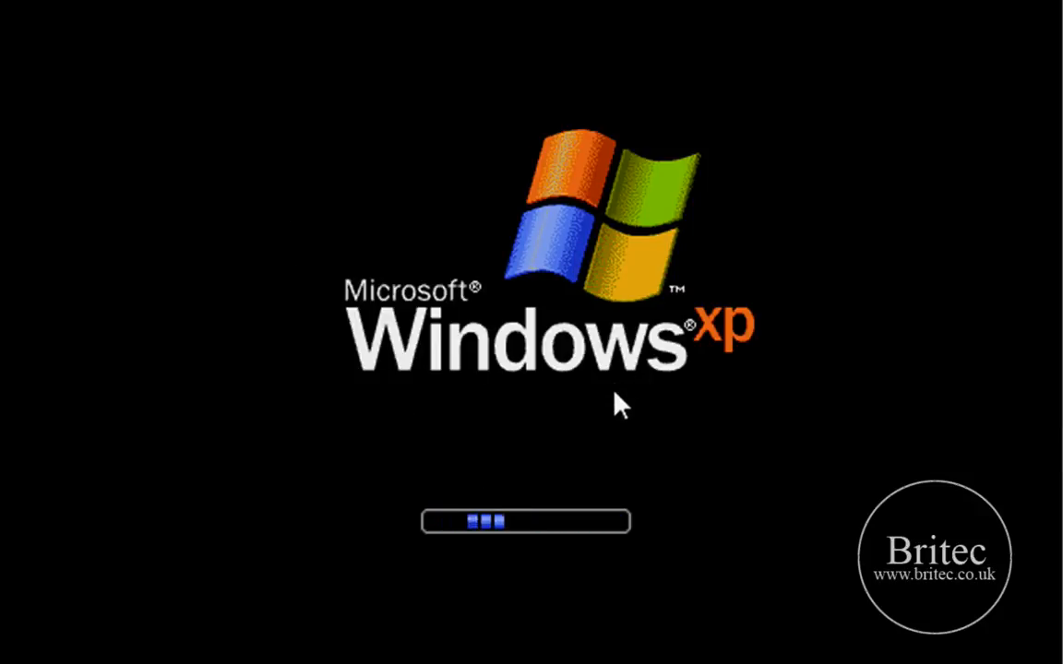
{"action": "mouse_move", "coordinate": [756, 443]}
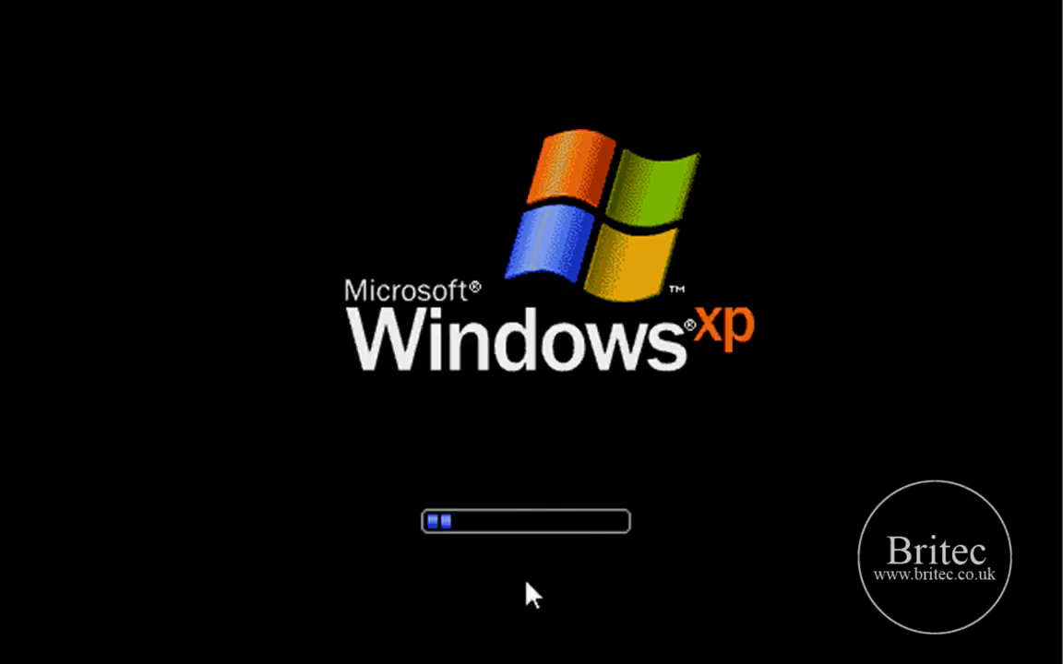
{"action": "mouse_move", "coordinate": [436, 121]}
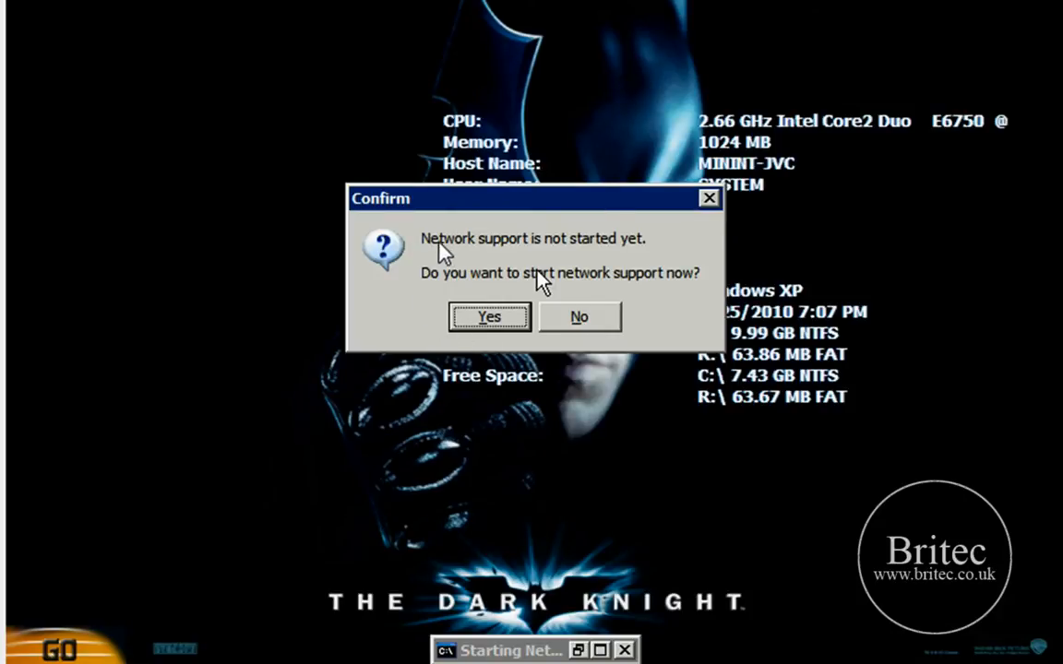
{"action": "mouse_move", "coordinate": [570, 266]}
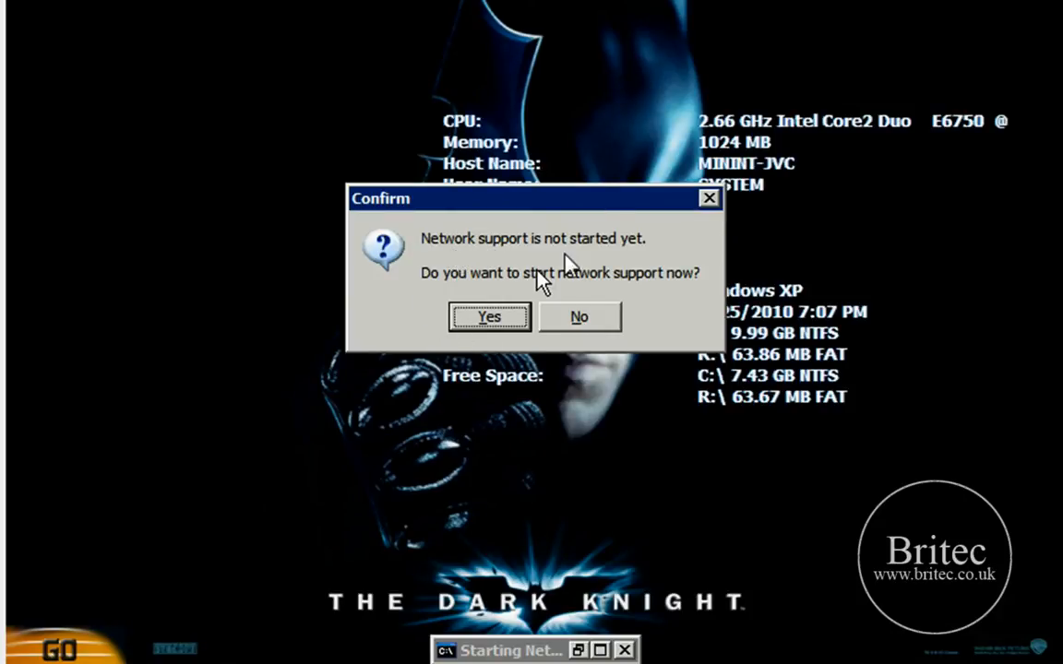
{"action": "mouse_move", "coordinate": [465, 258]}
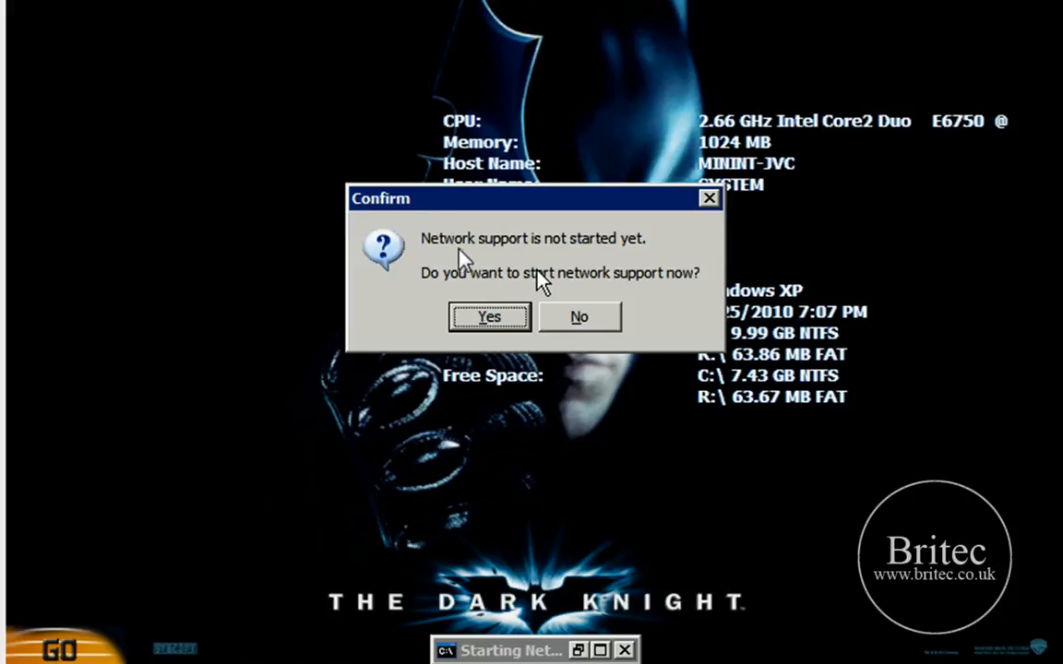
{"action": "mouse_move", "coordinate": [443, 230]}
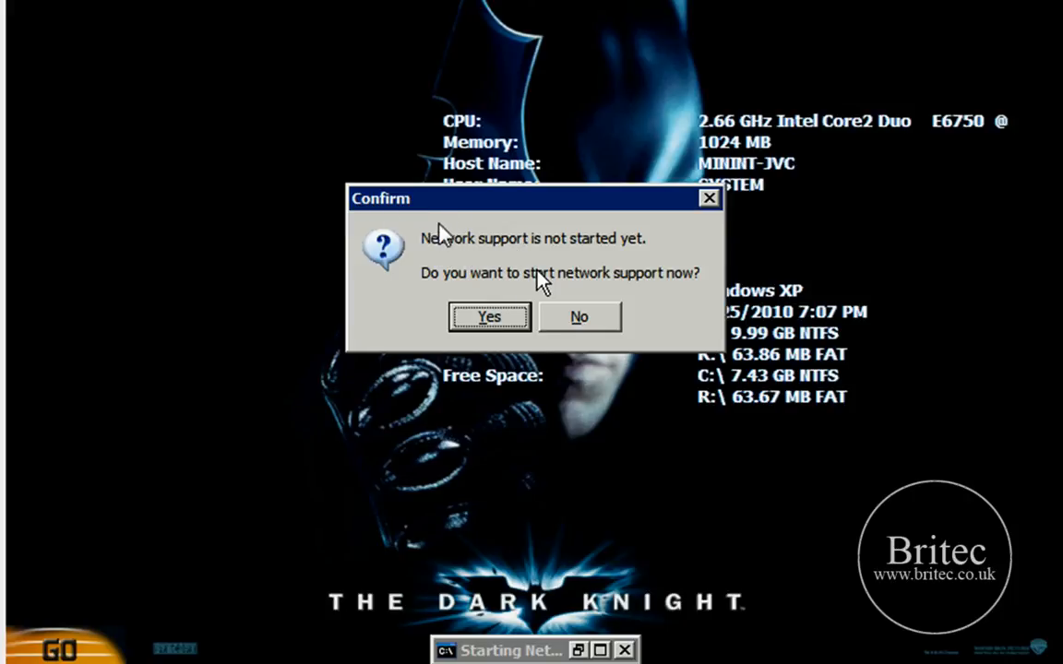
{"action": "mouse_move", "coordinate": [580, 317]}
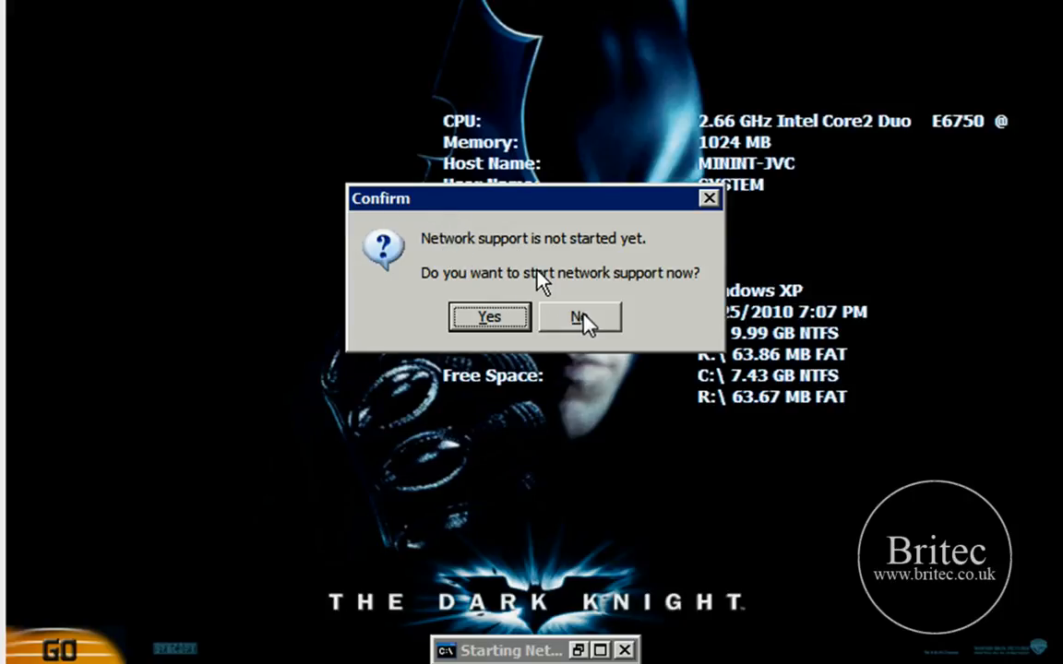
- Decline network support and bring up the GO launch menu
{"action": "left_click", "coordinate": [580, 318]}
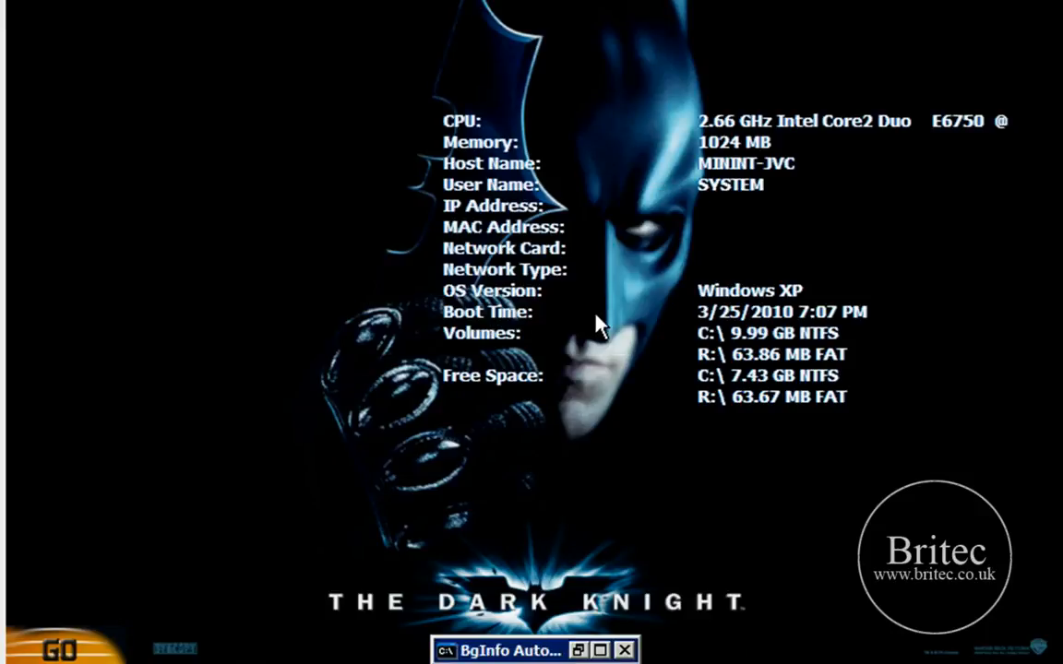
{"action": "left_click", "coordinate": [59, 649]}
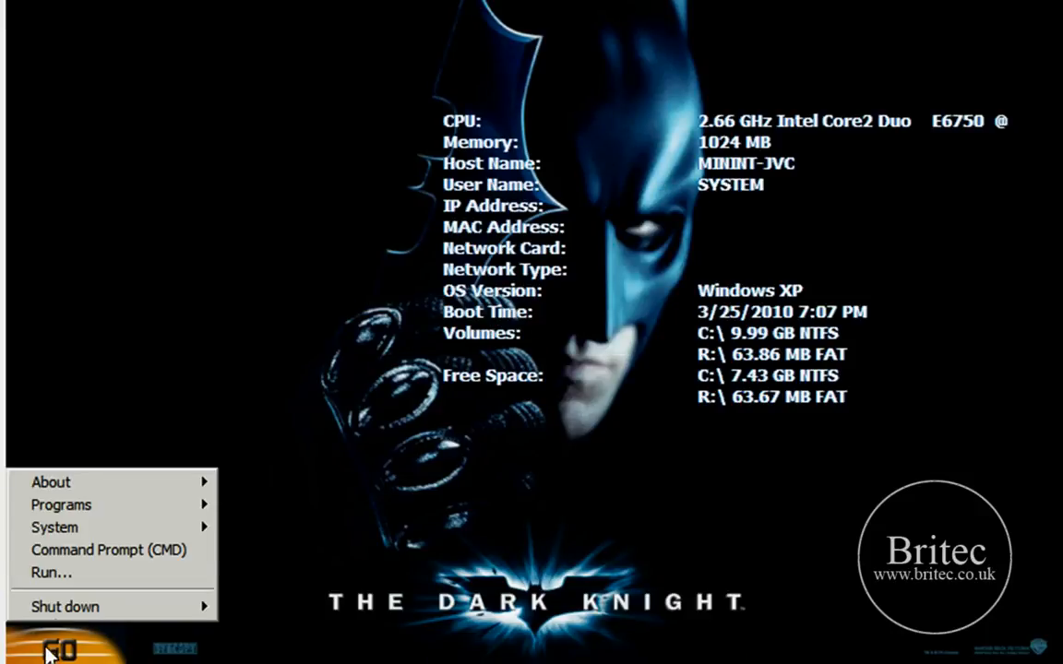
- Launch Ghost32 from Programs > Symantec Ghost v11
{"action": "left_click", "coordinate": [61, 505]}
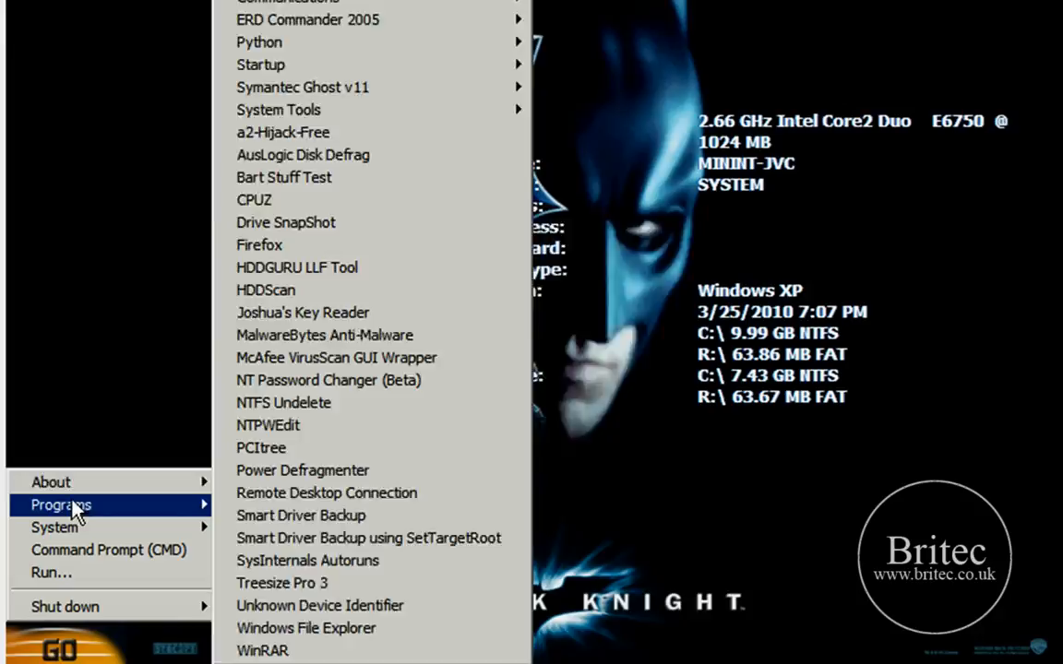
{"action": "mouse_move", "coordinate": [258, 40]}
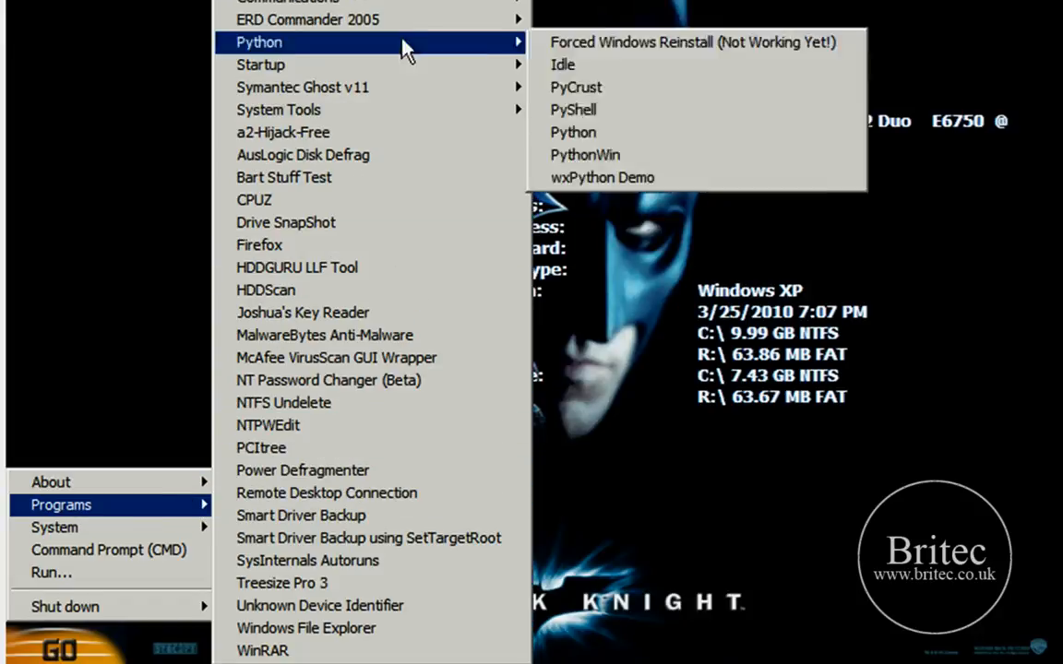
{"action": "mouse_move", "coordinate": [303, 87]}
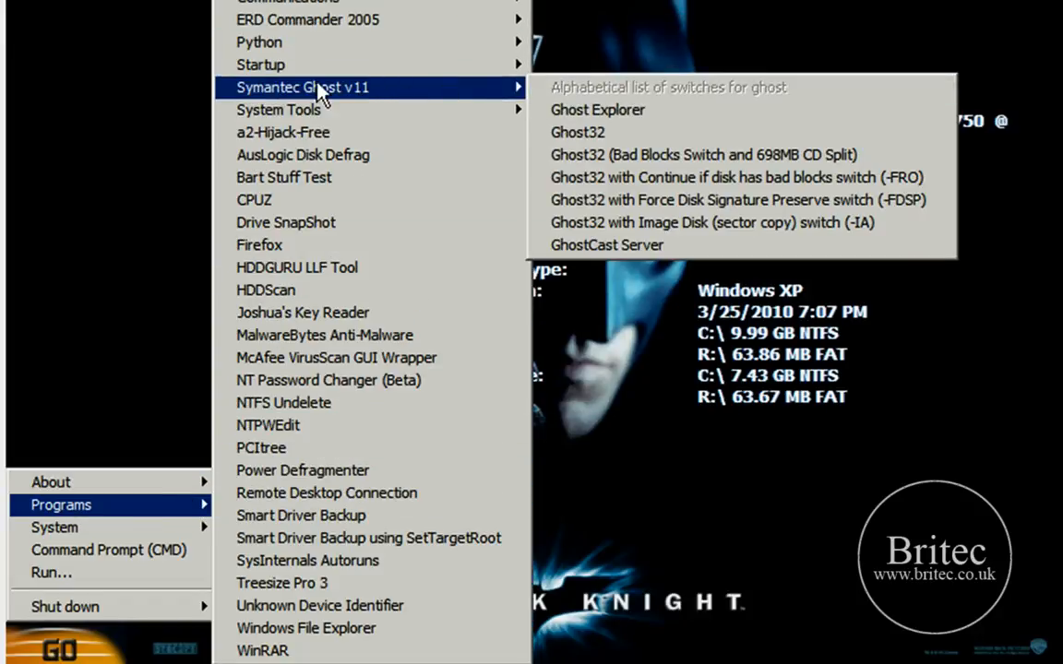
{"action": "mouse_move", "coordinate": [598, 111]}
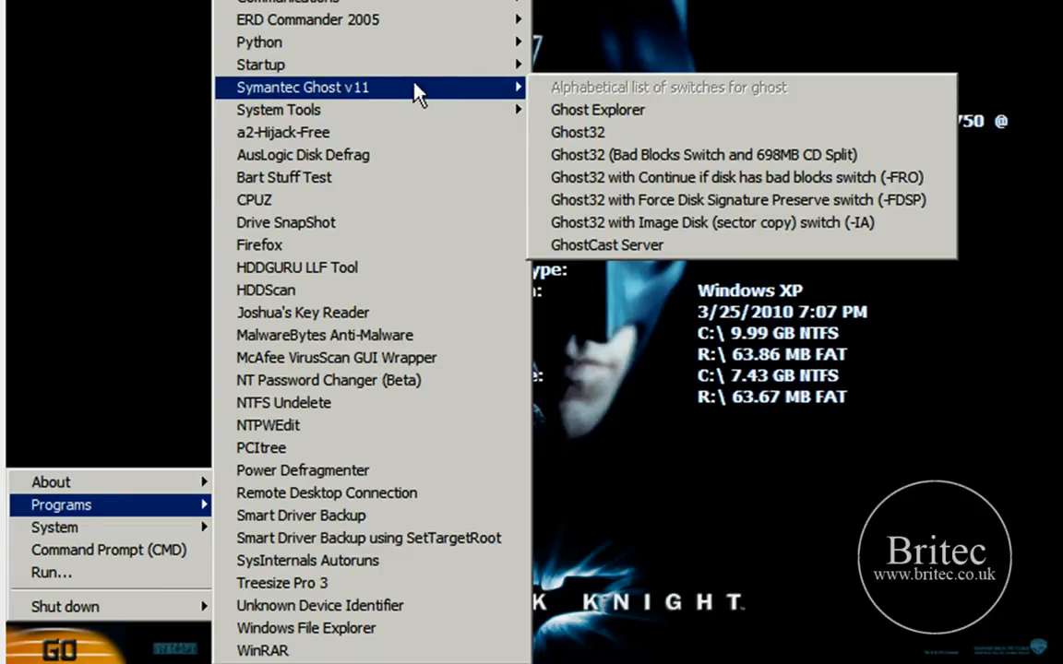
{"action": "mouse_move", "coordinate": [575, 133]}
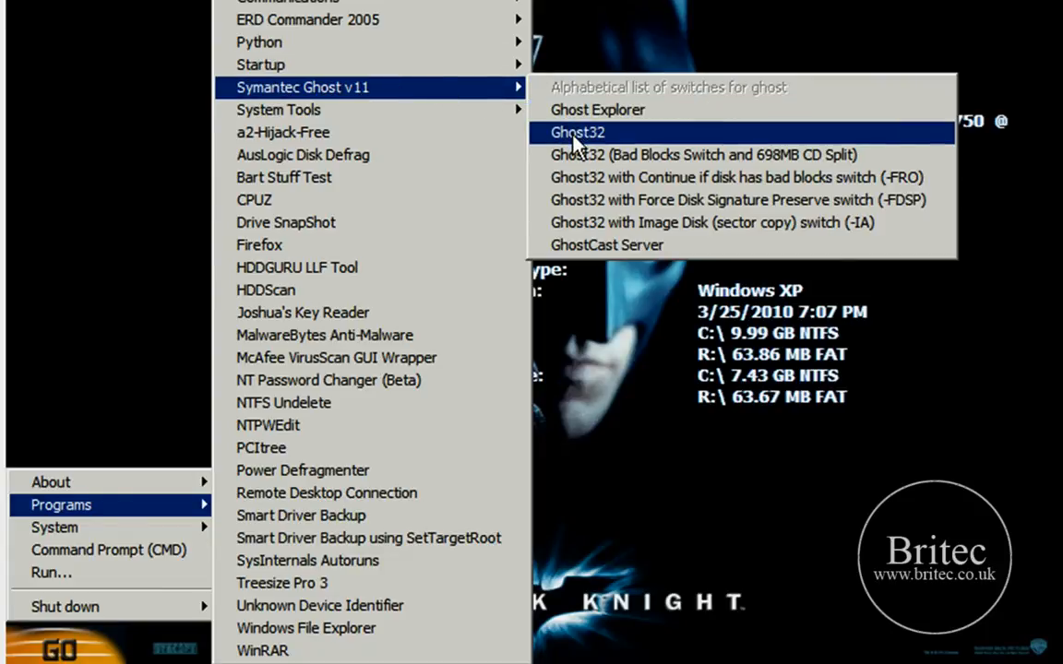
{"action": "left_click", "coordinate": [576, 132]}
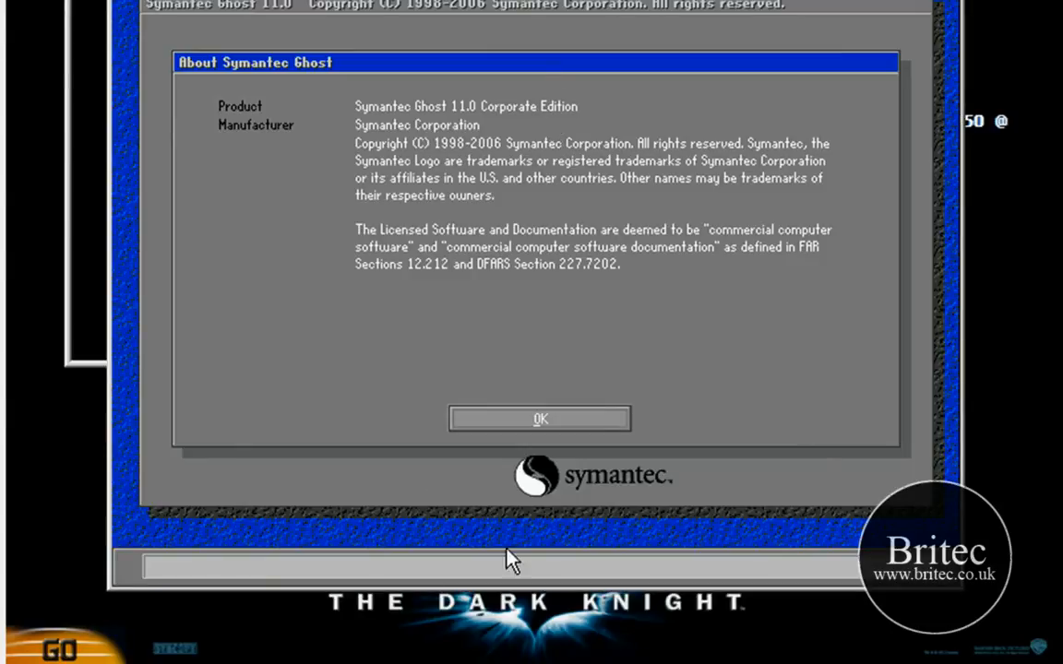
- Dismiss the About box and choose Local > Disk > To Image
{"action": "left_click", "coordinate": [539, 419]}
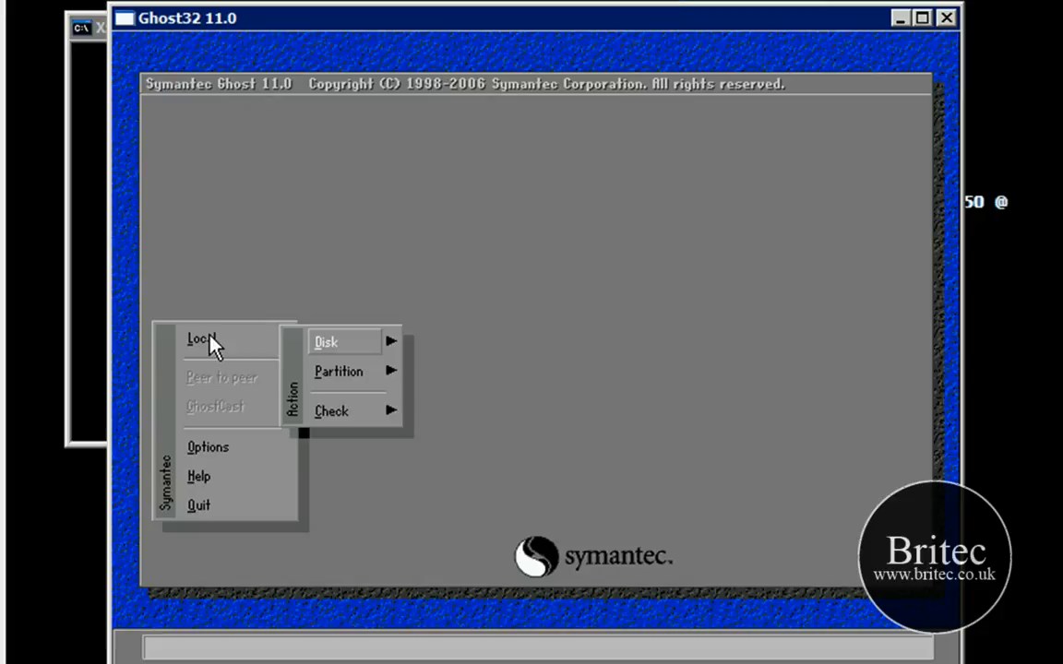
{"action": "left_click", "coordinate": [325, 341]}
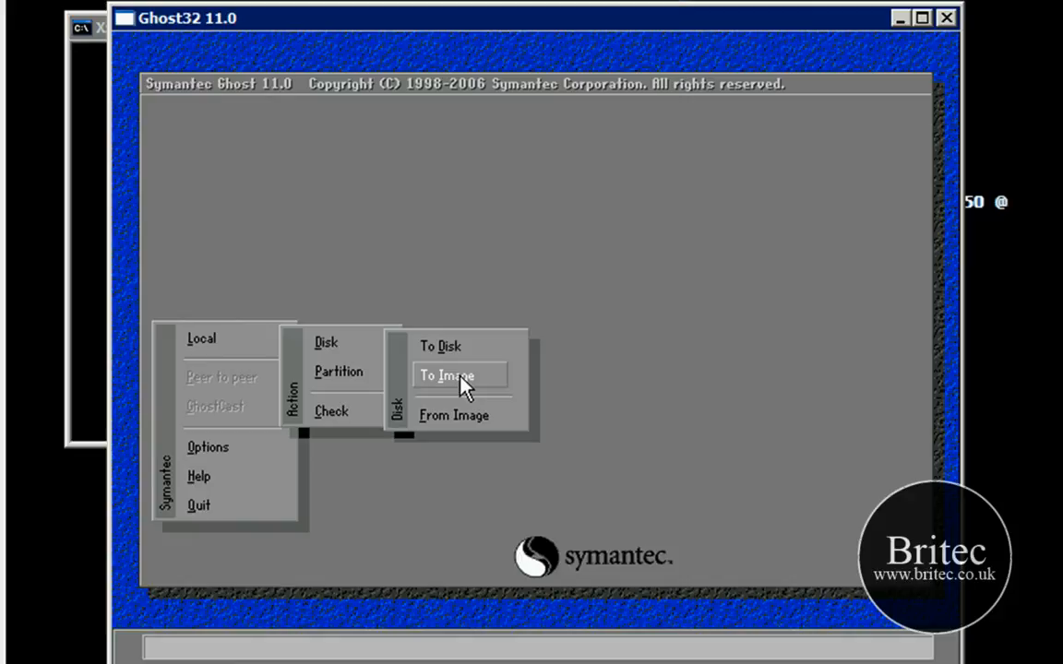
{"action": "left_click", "coordinate": [446, 377]}
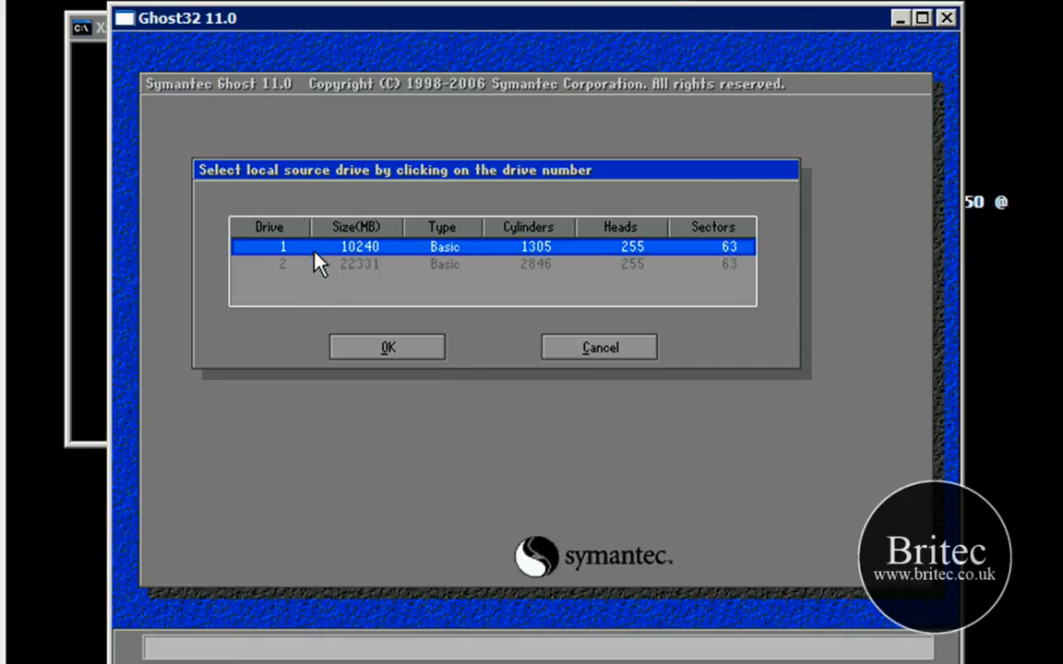
{"action": "mouse_move", "coordinate": [280, 293]}
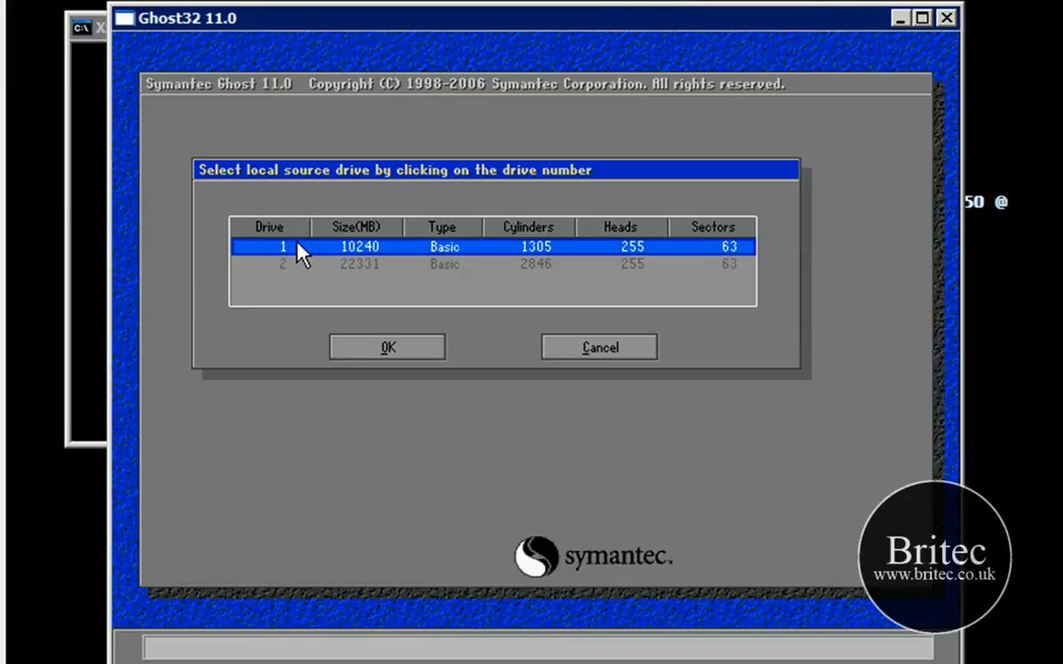
- Choose drive 1, the 10240 MB basic disk, as the backup source
{"action": "left_click", "coordinate": [386, 347]}
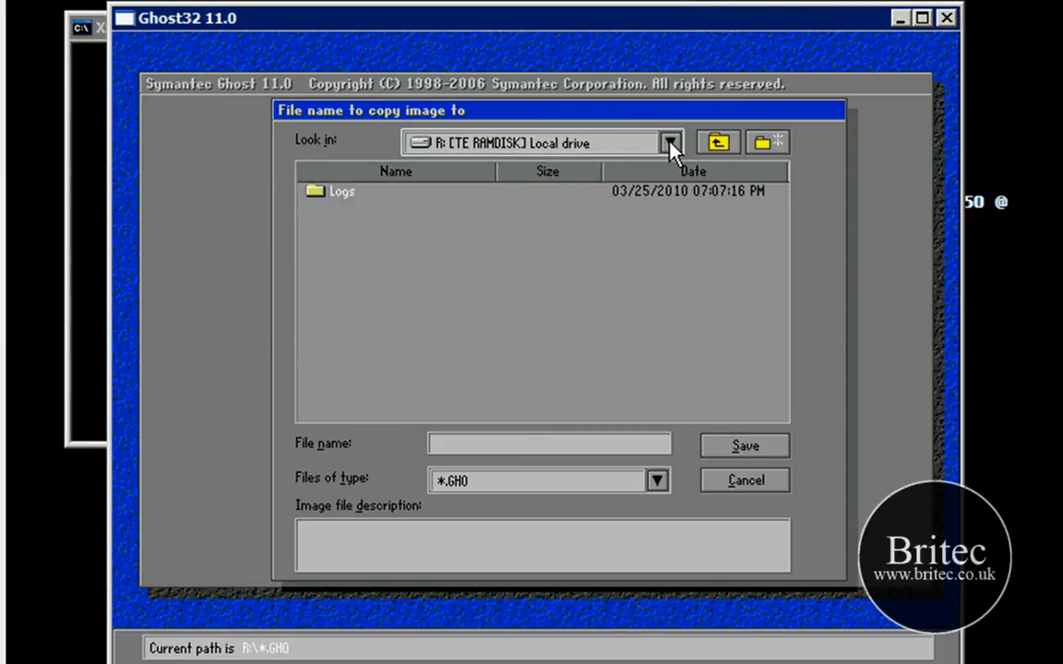
{"action": "left_click", "coordinate": [670, 142]}
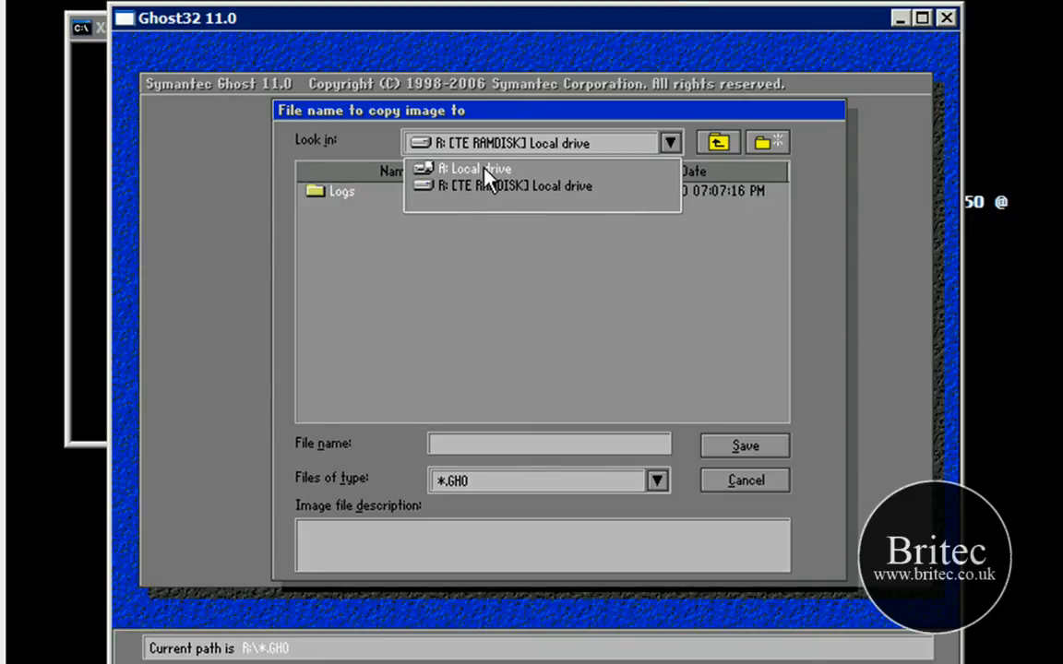
{"action": "mouse_move", "coordinate": [489, 151]}
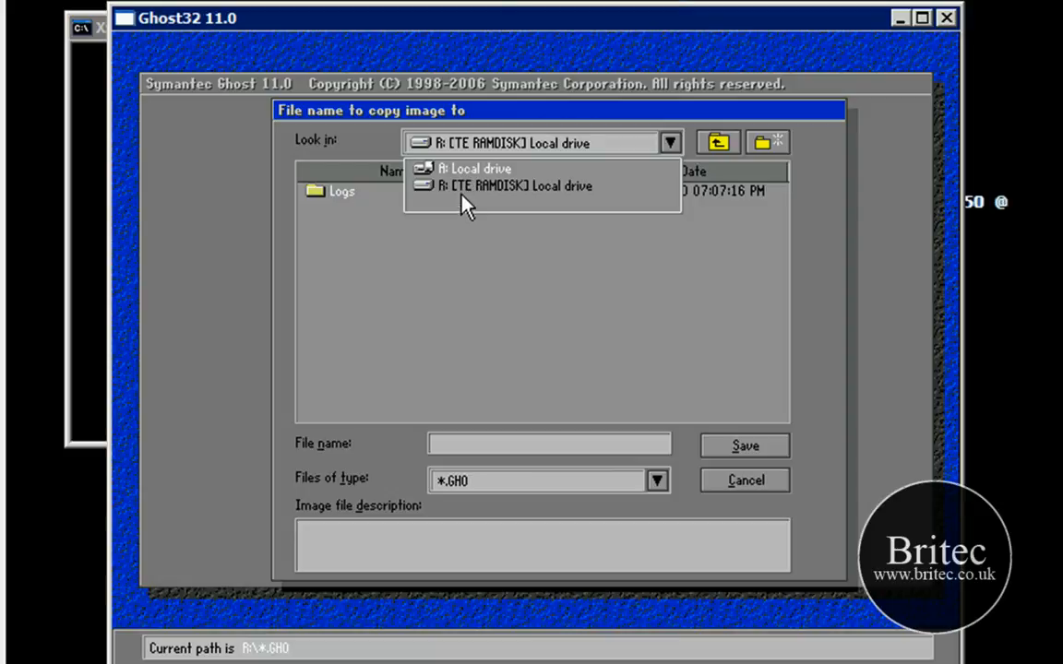
{"action": "mouse_move", "coordinate": [420, 199]}
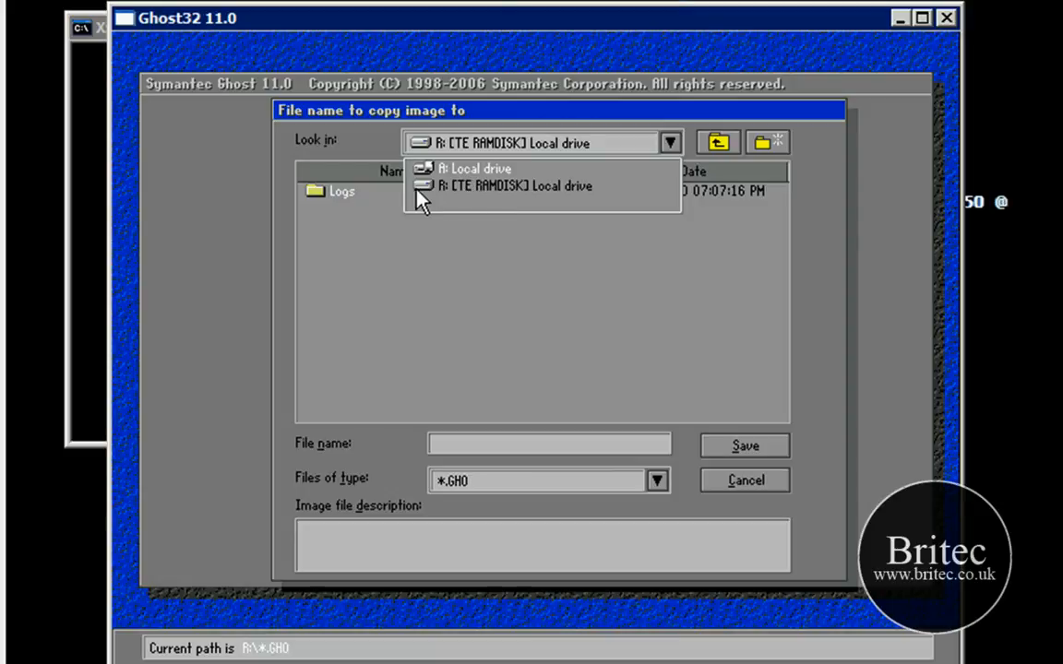
{"action": "left_click", "coordinate": [516, 184]}
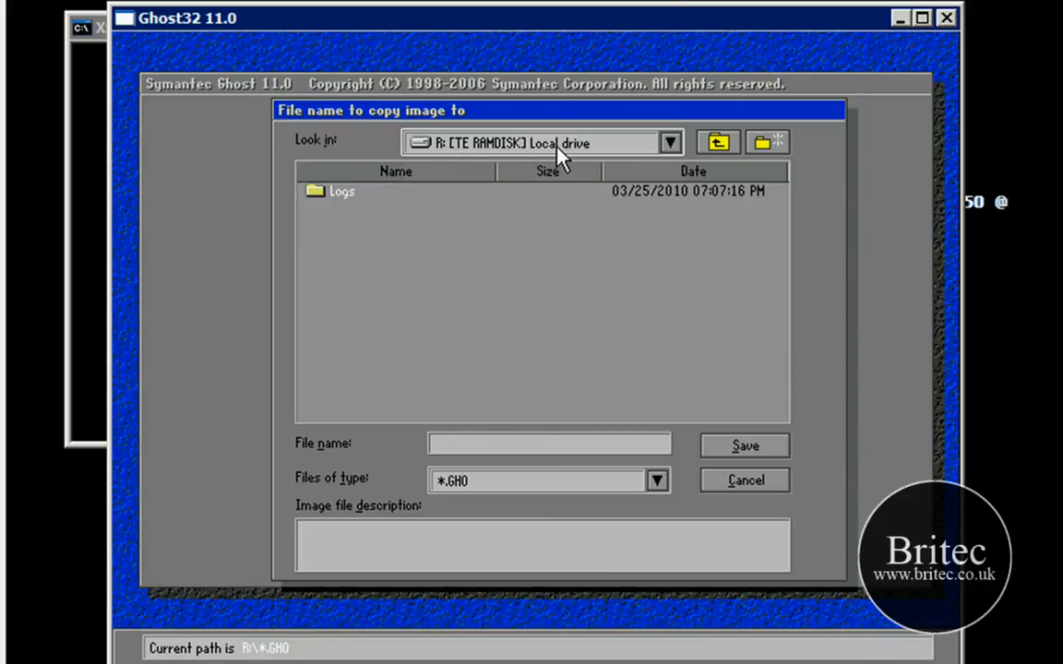
{"action": "mouse_move", "coordinate": [447, 157]}
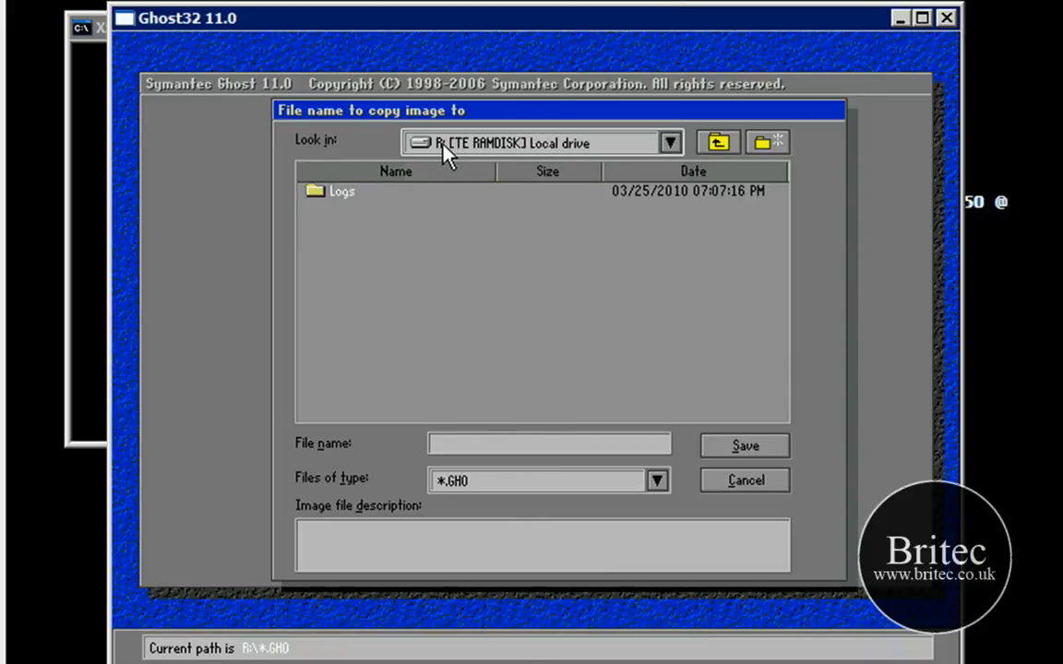
{"action": "left_click", "coordinate": [342, 190]}
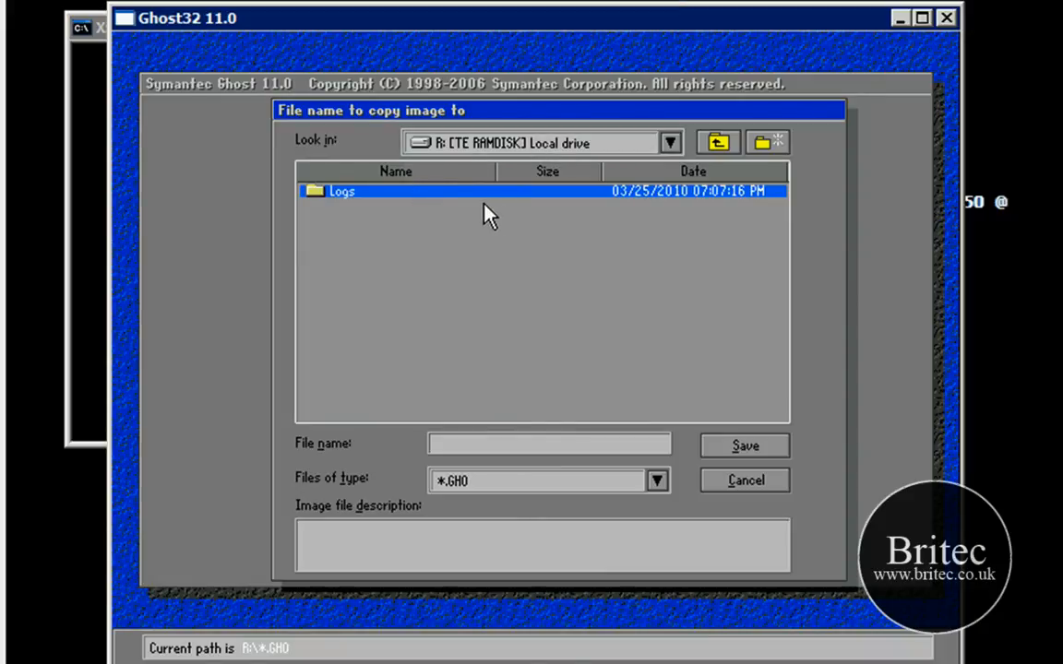
{"action": "mouse_move", "coordinate": [465, 422]}
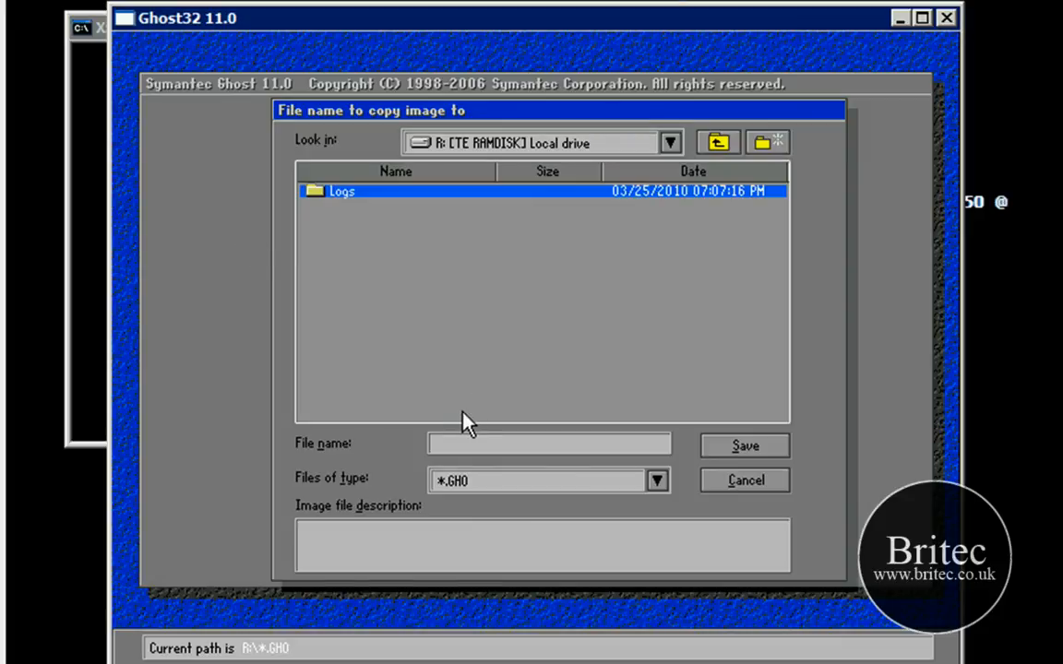
- Name the image file backup25-03-10
{"action": "left_click", "coordinate": [550, 443]}
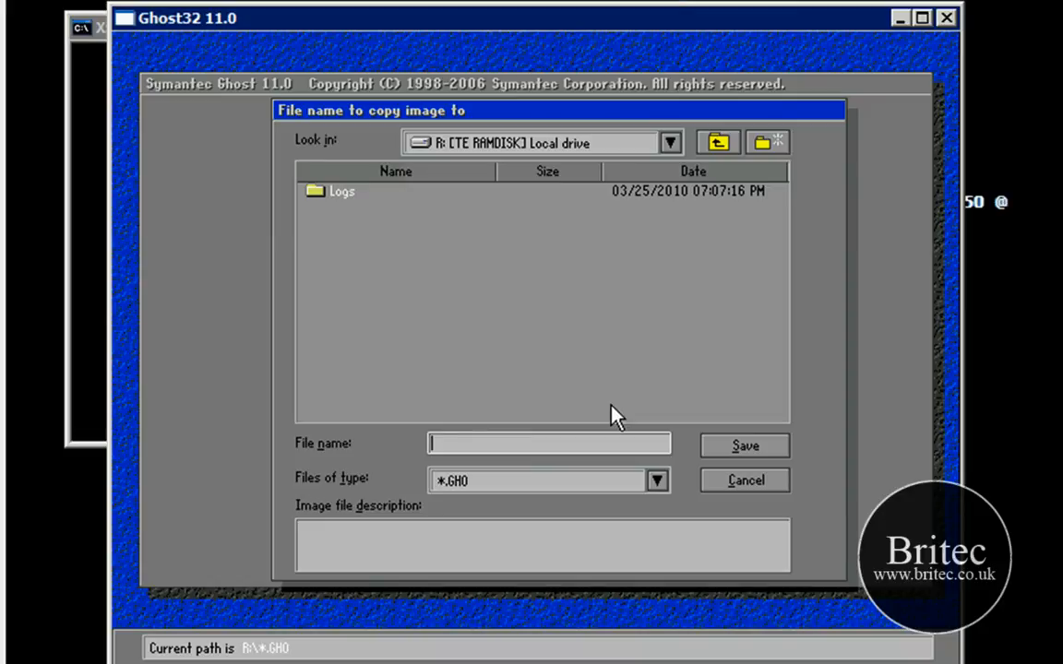
{"action": "type", "text": "backup"}
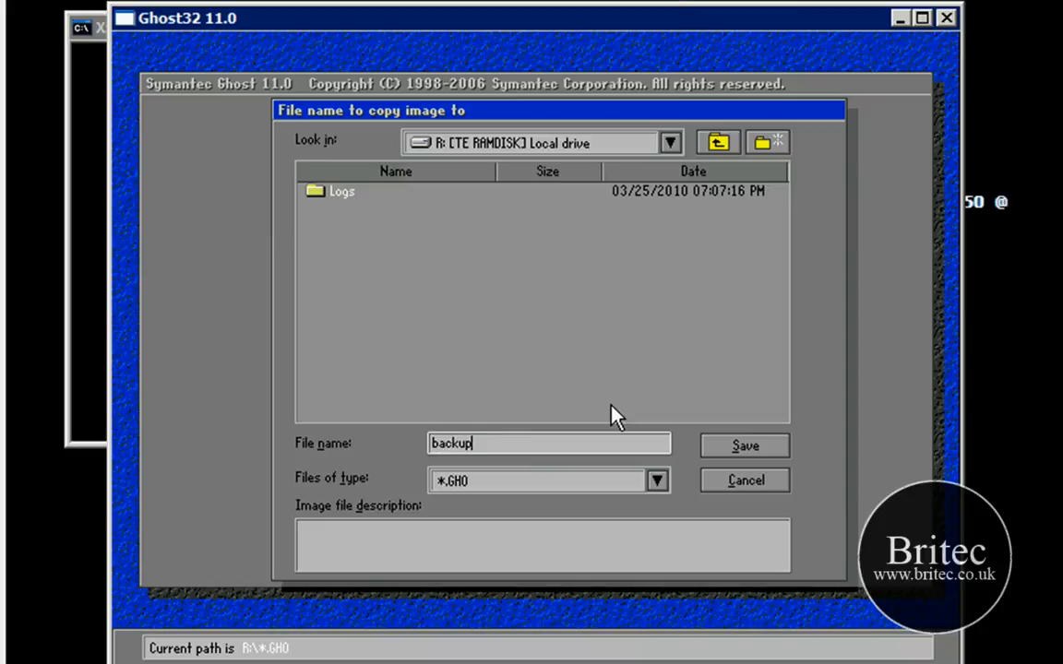
{"action": "type", "text": "25"}
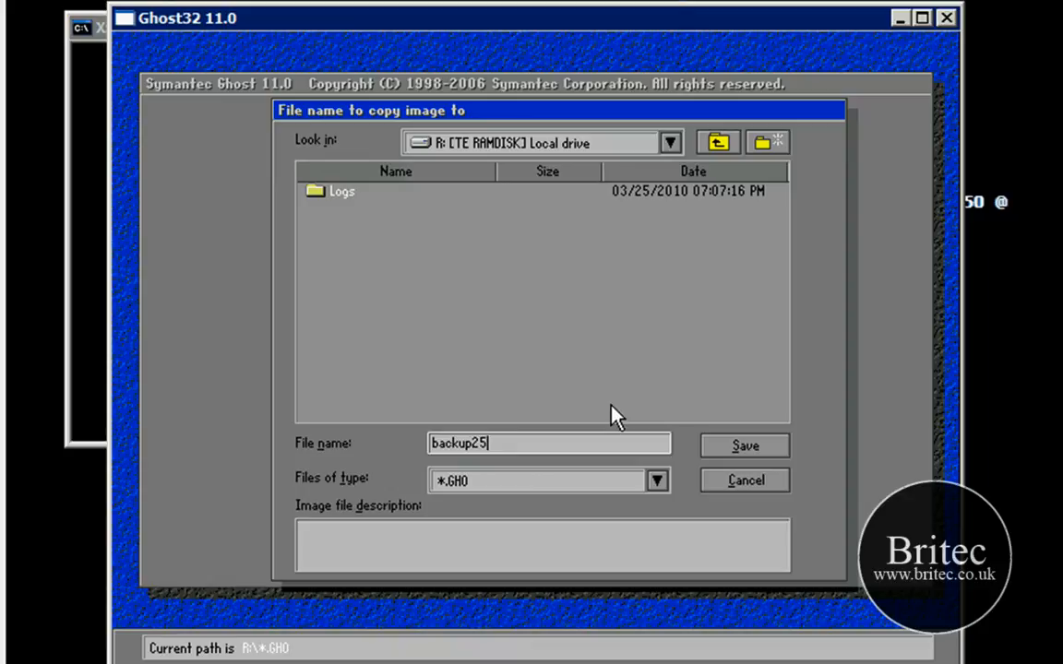
{"action": "type", "text": "-"}
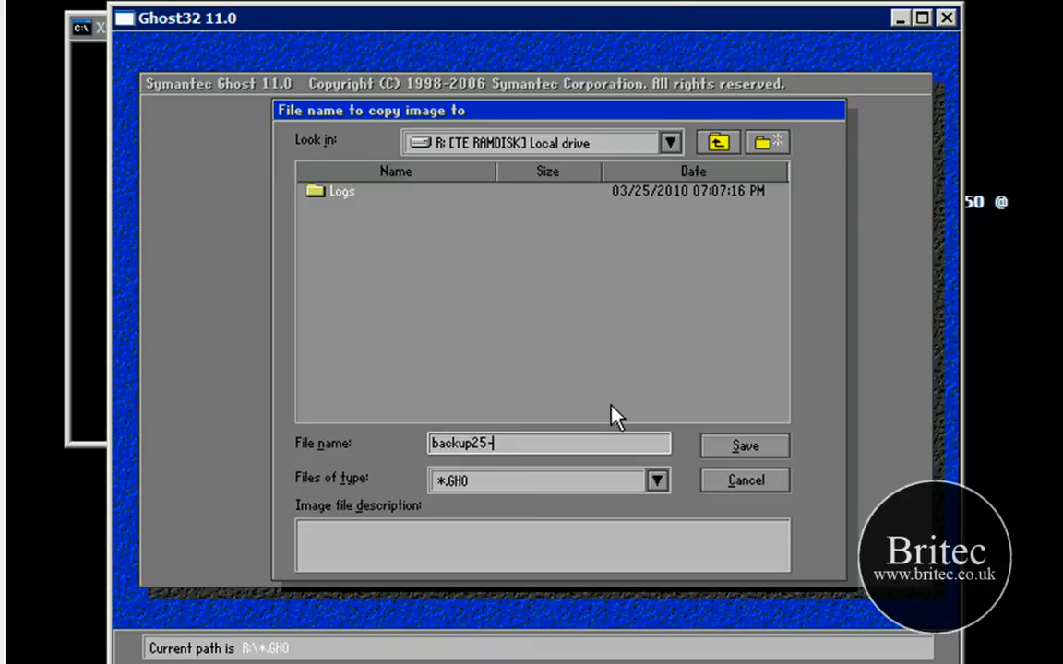
{"action": "type", "text": "03"}
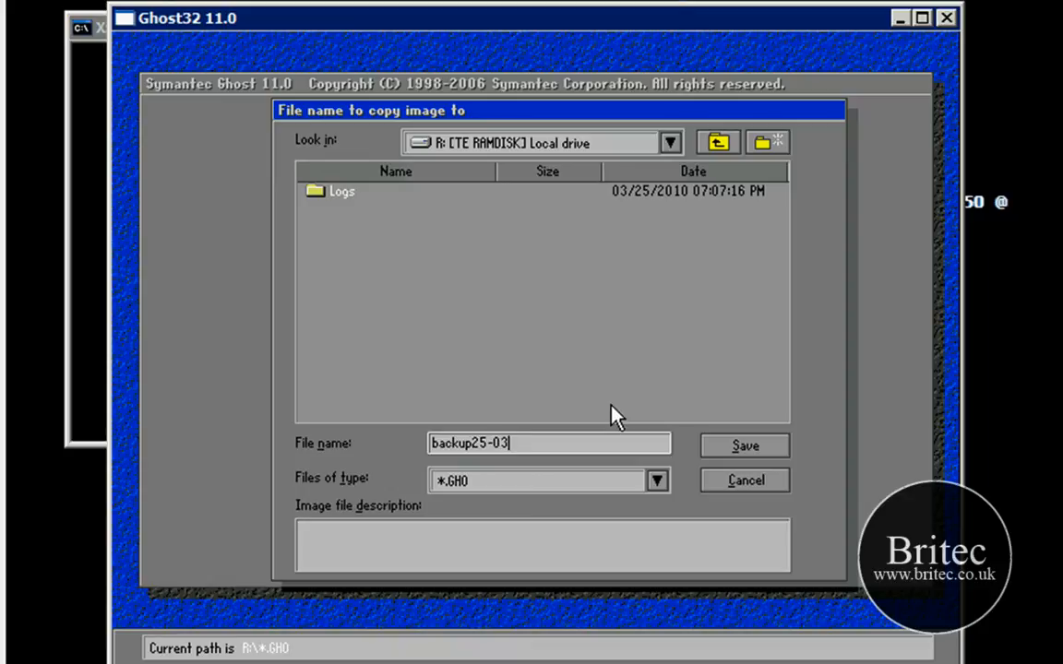
{"action": "type", "text": "-10"}
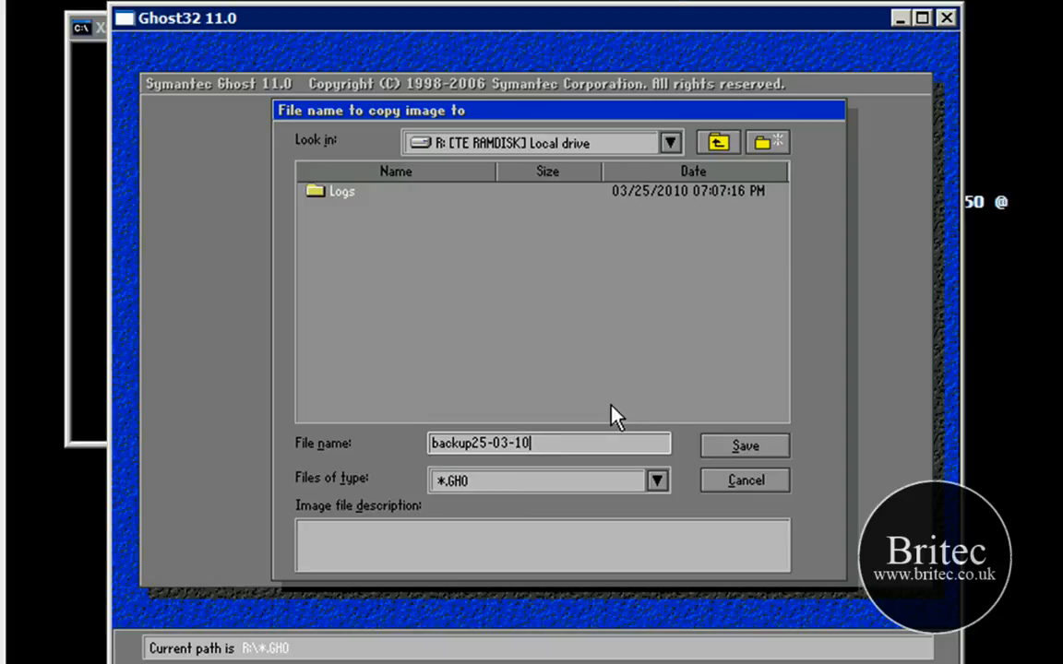
{"action": "mouse_move", "coordinate": [507, 461]}
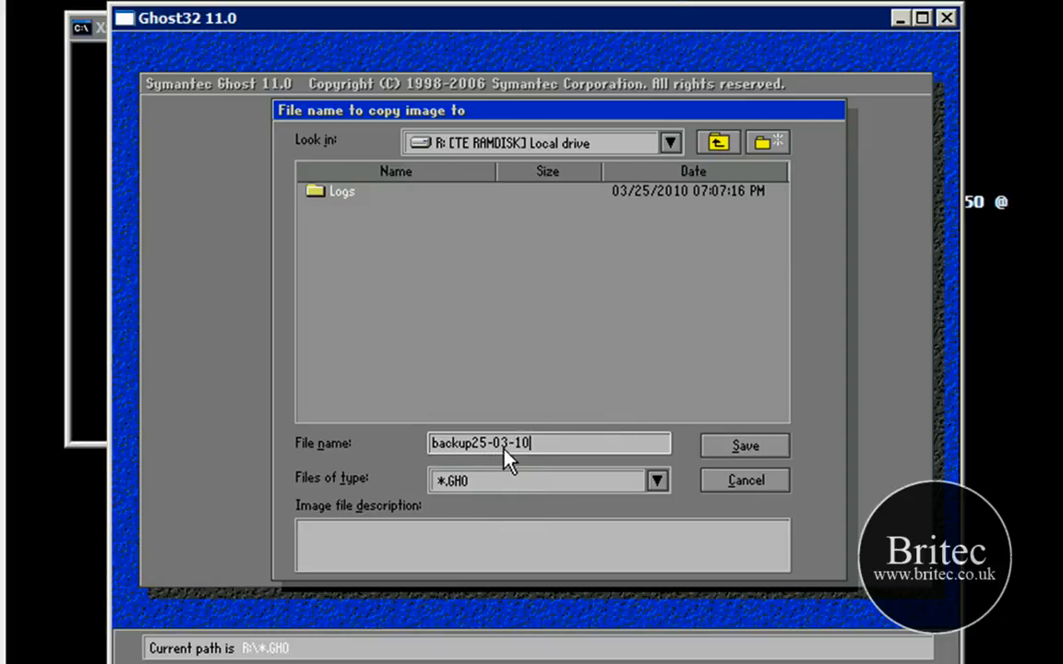
- Give the image the description "my cloned c: drive"
{"action": "left_click", "coordinate": [488, 545]}
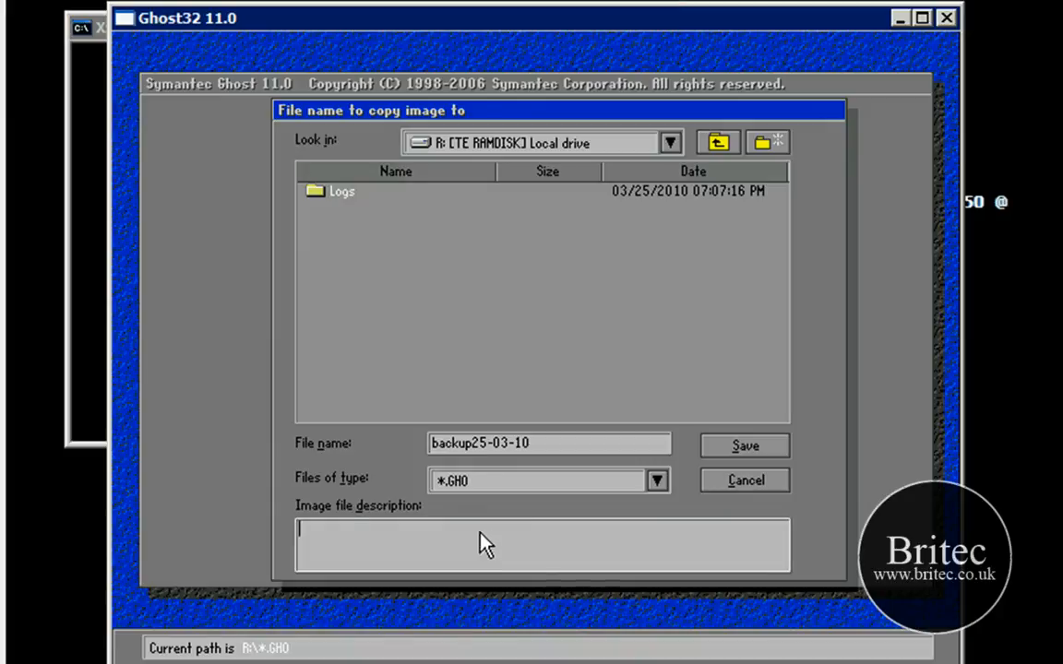
{"action": "mouse_move", "coordinate": [589, 520]}
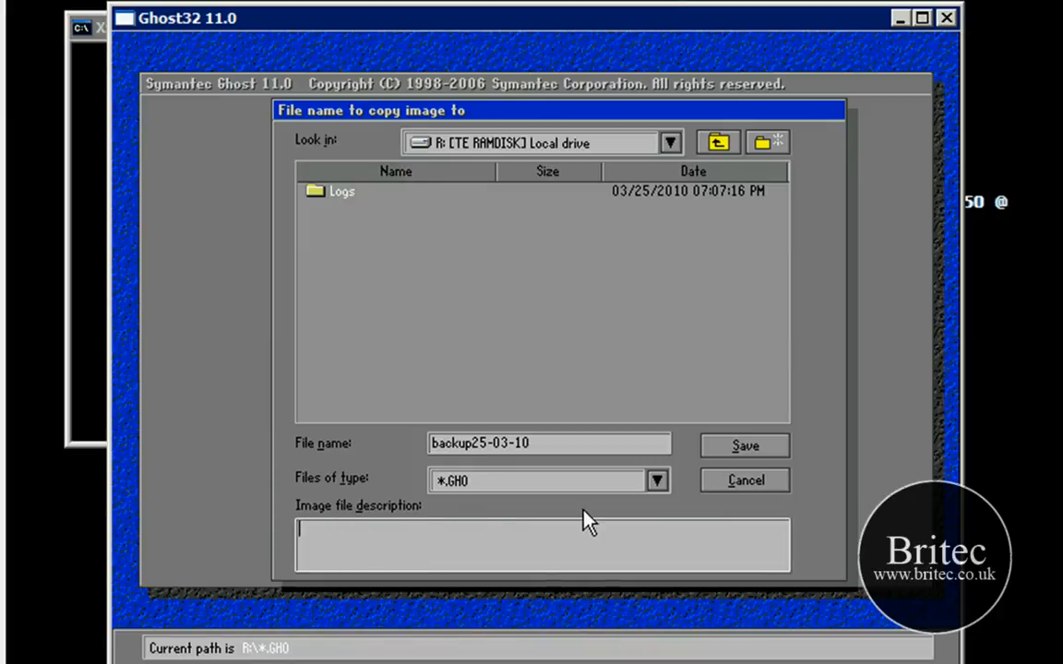
{"action": "mouse_move", "coordinate": [576, 513]}
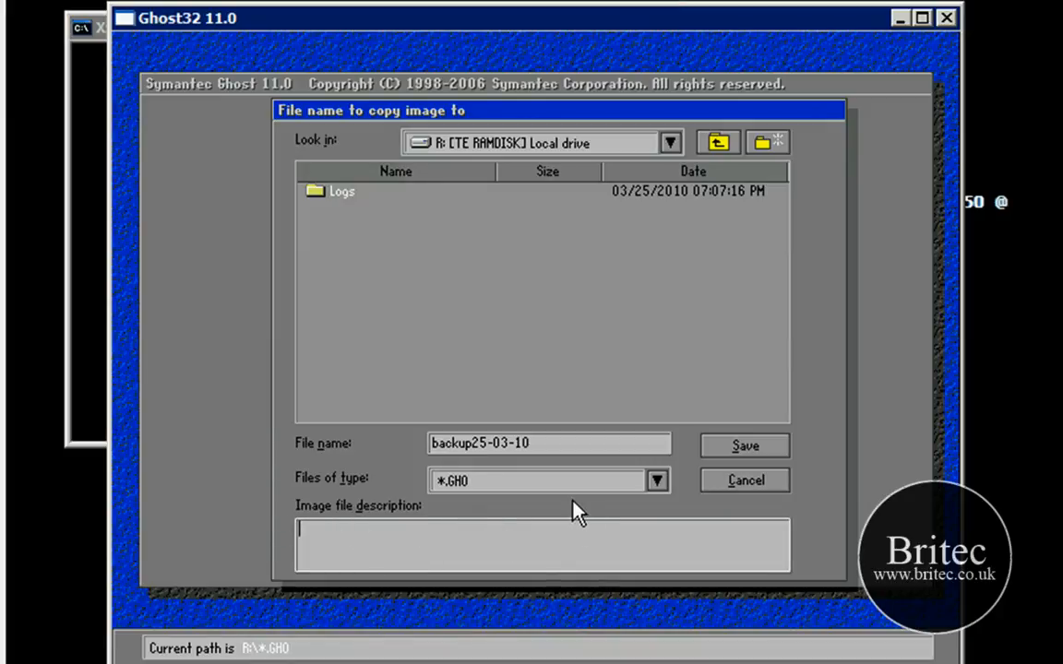
{"action": "type", "text": "my co"}
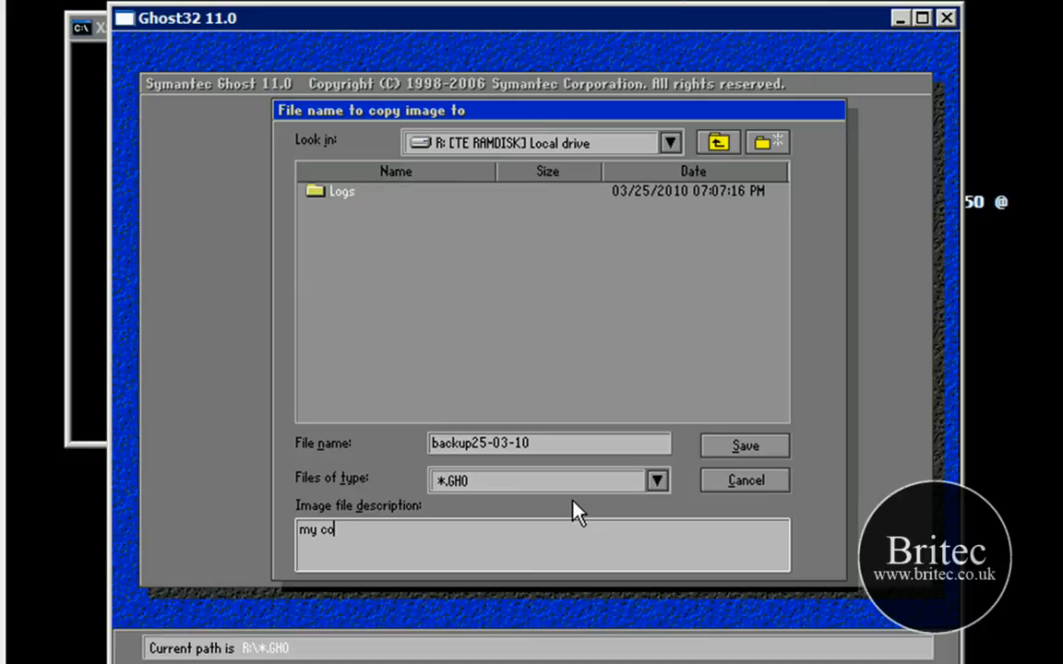
{"action": "type", "text": "cloned"}
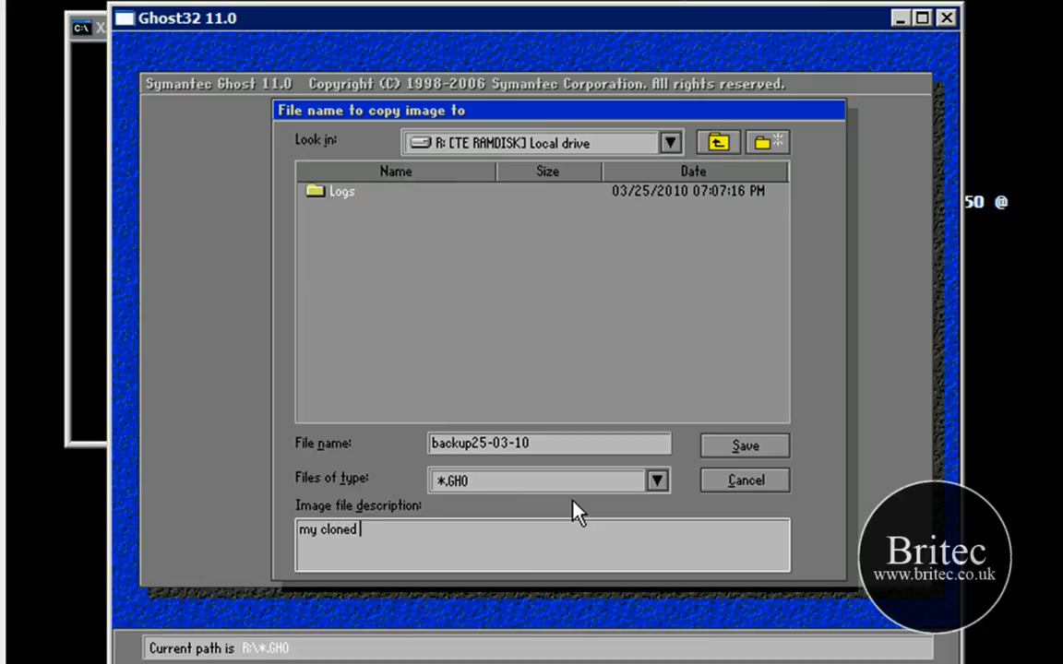
{"action": "type", "text": "c: drive"}
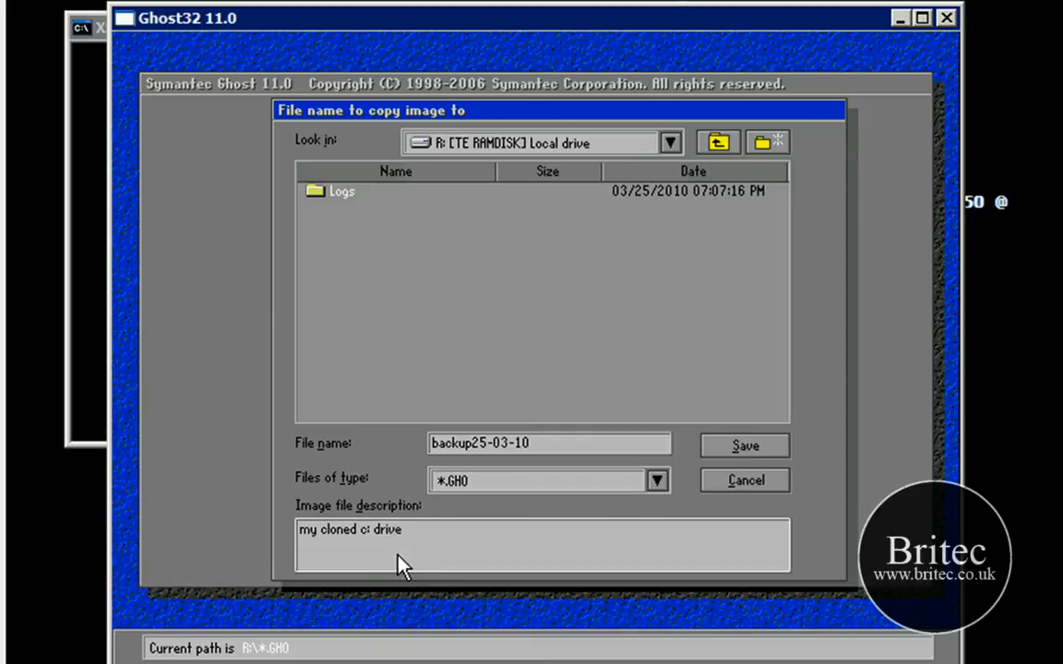
{"action": "left_click", "coordinate": [370, 190]}
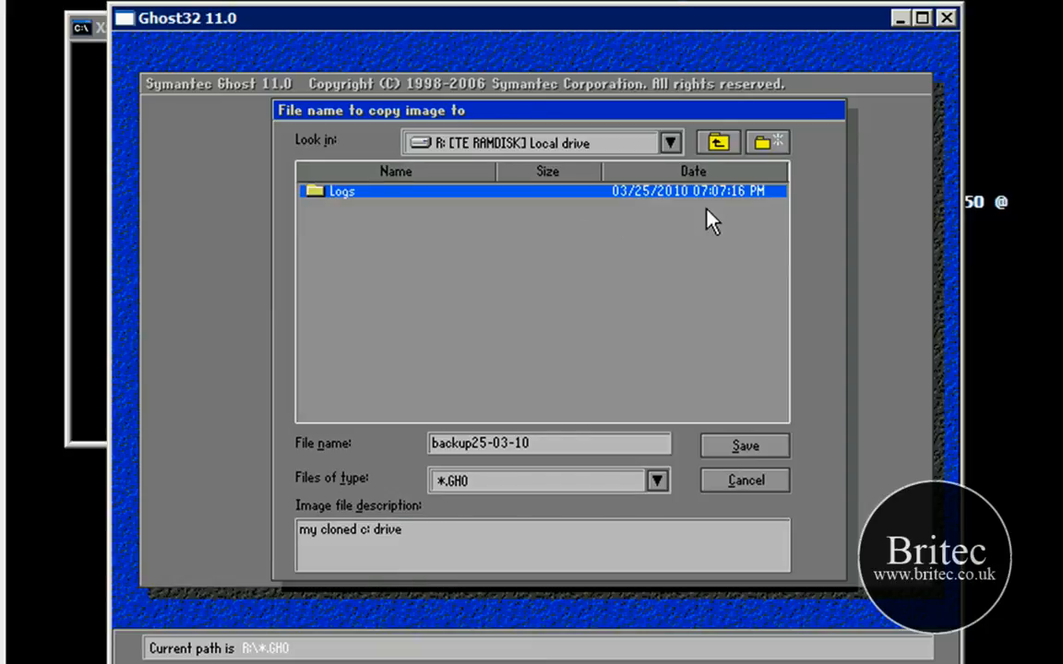
- Save and confirm image creation, starting the backup25-03-10.GHO write of drive 1
{"action": "left_click", "coordinate": [743, 444]}
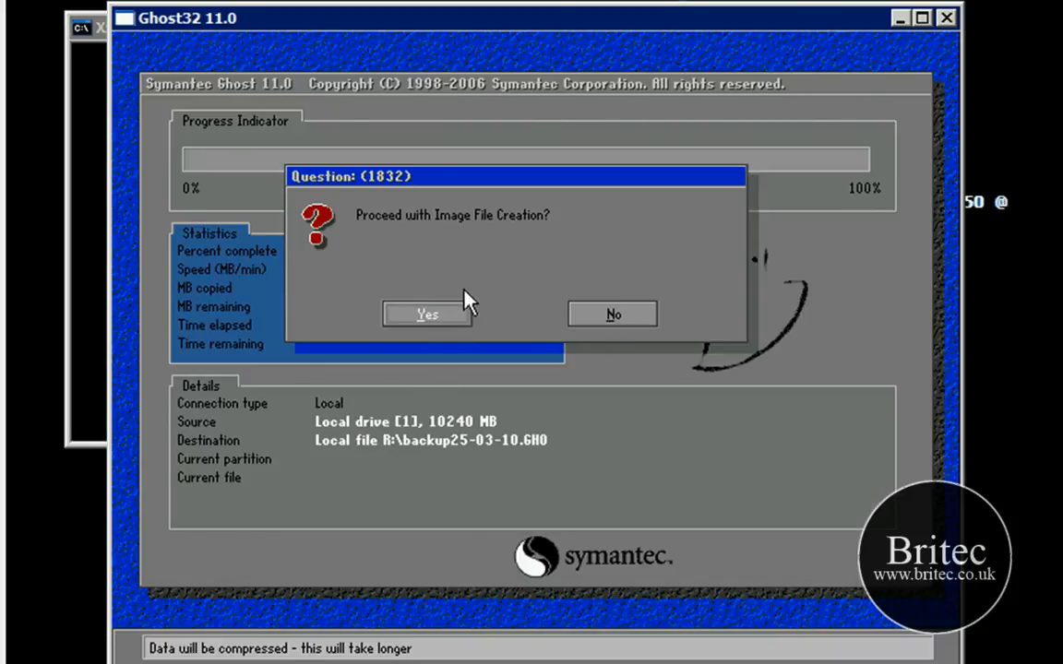
{"action": "mouse_move", "coordinate": [391, 229]}
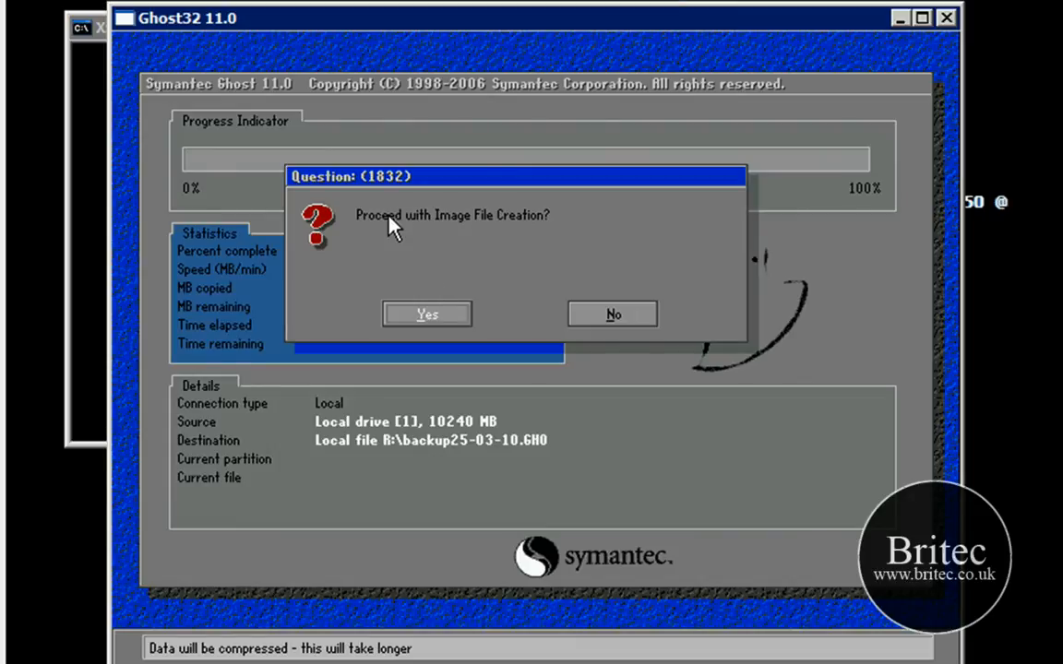
{"action": "mouse_move", "coordinate": [394, 238]}
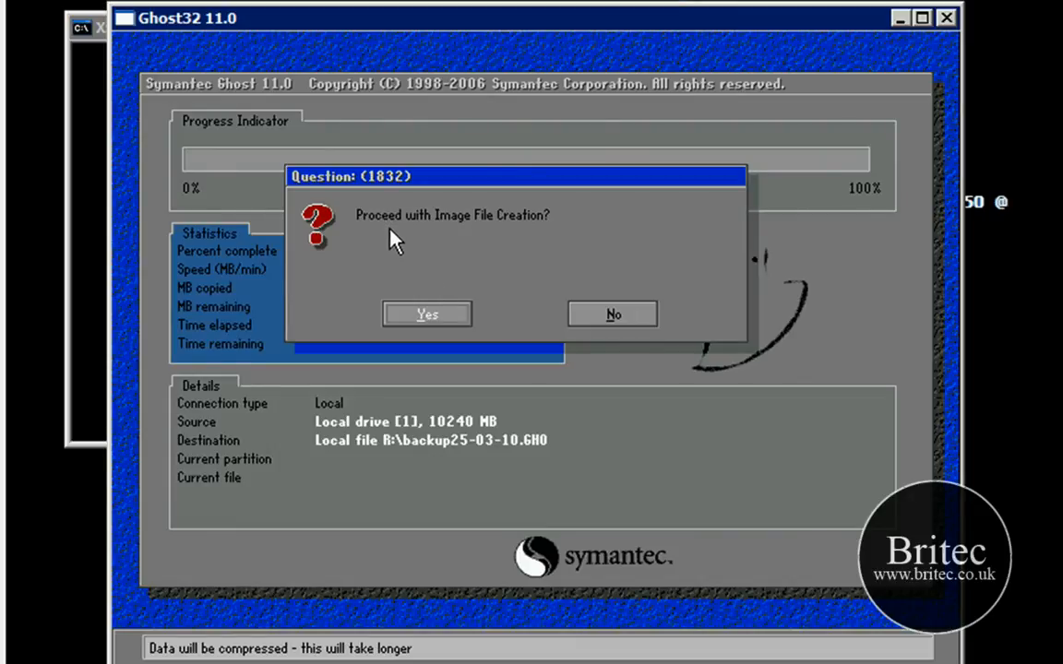
{"action": "mouse_move", "coordinate": [280, 443]}
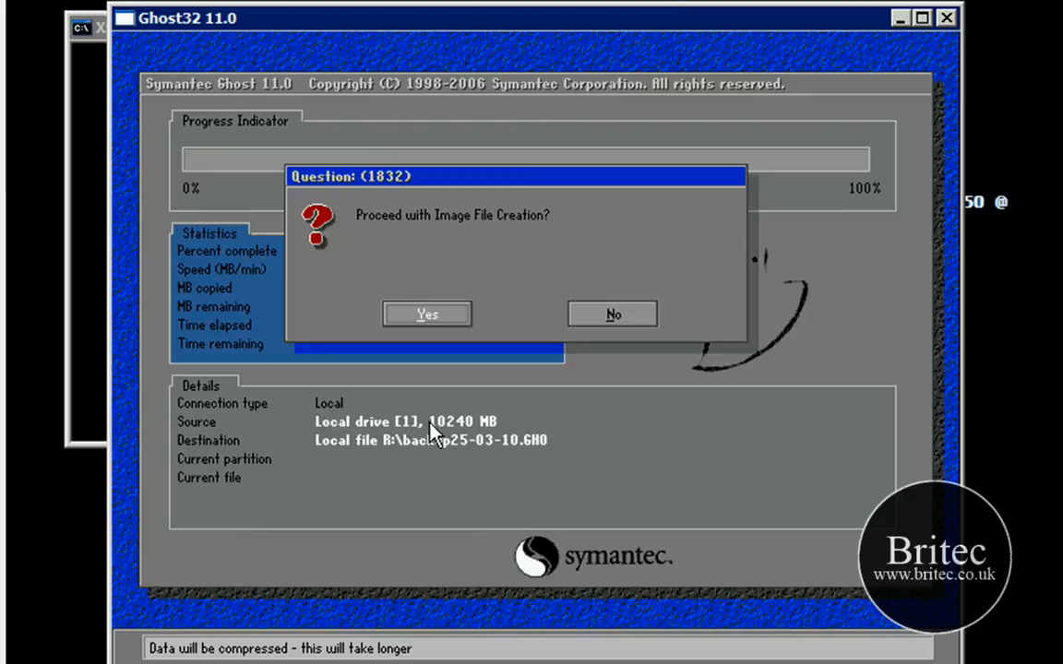
{"action": "mouse_move", "coordinate": [354, 458]}
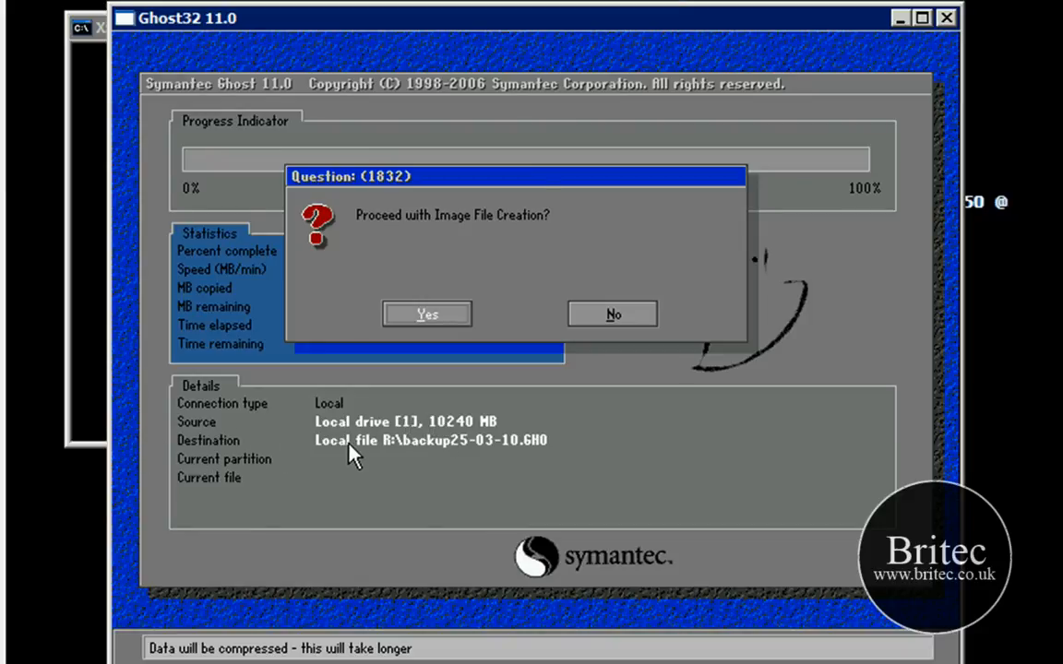
{"action": "mouse_move", "coordinate": [373, 452]}
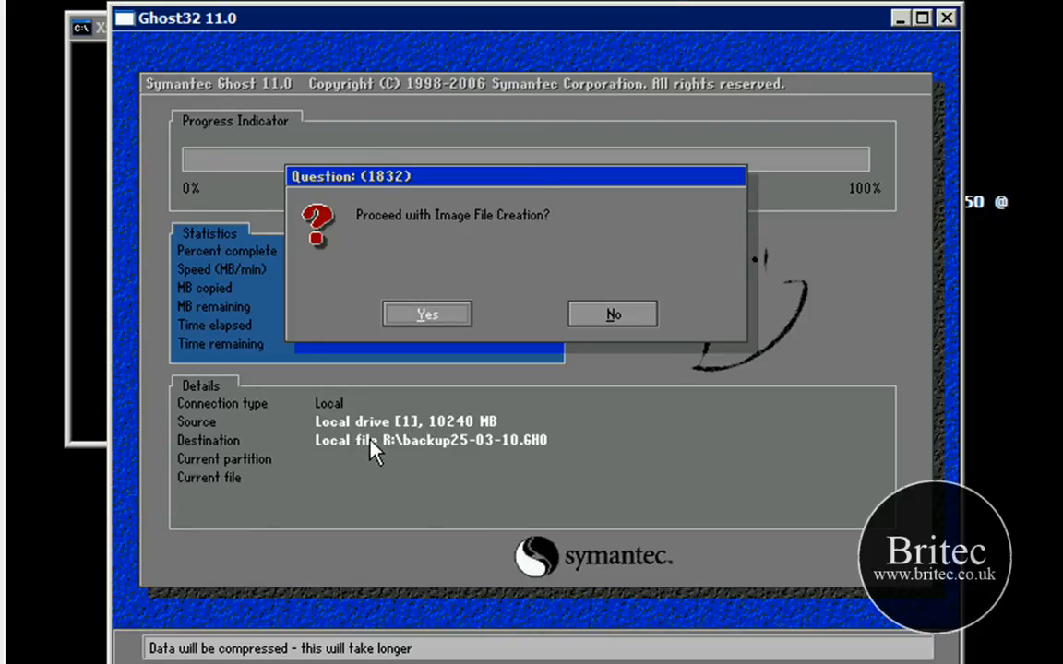
{"action": "mouse_move", "coordinate": [434, 450]}
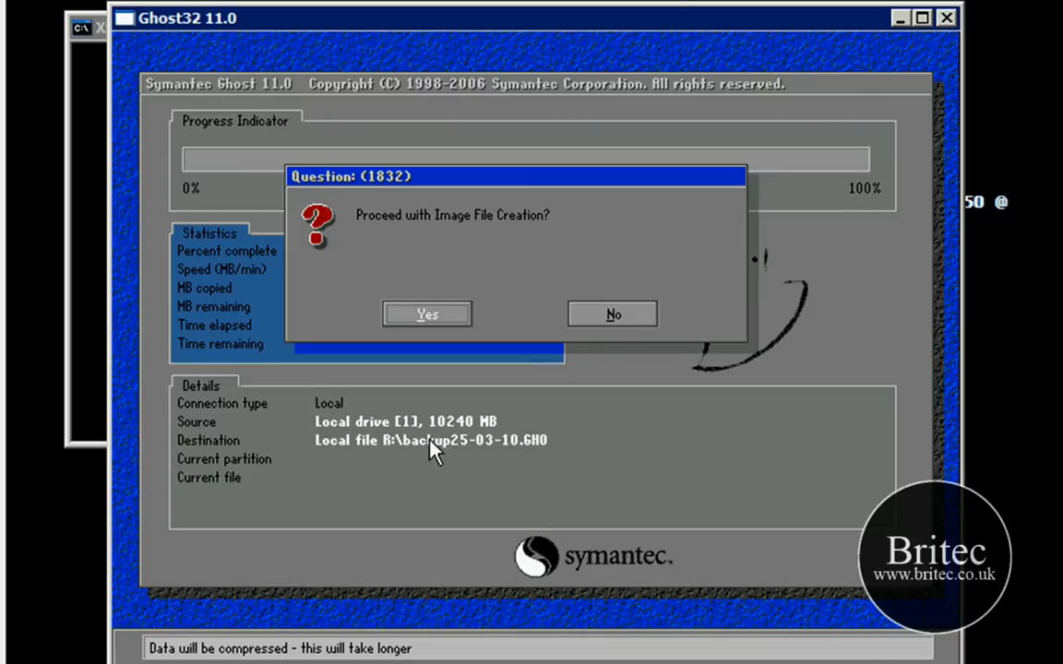
{"action": "mouse_move", "coordinate": [387, 454]}
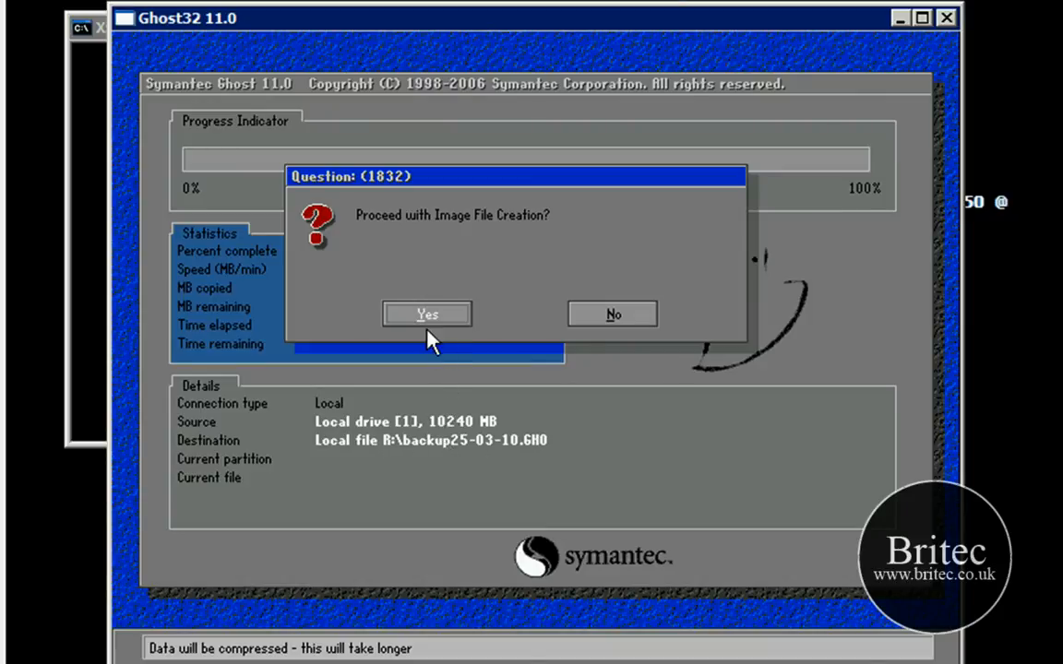
{"action": "left_click", "coordinate": [426, 313]}
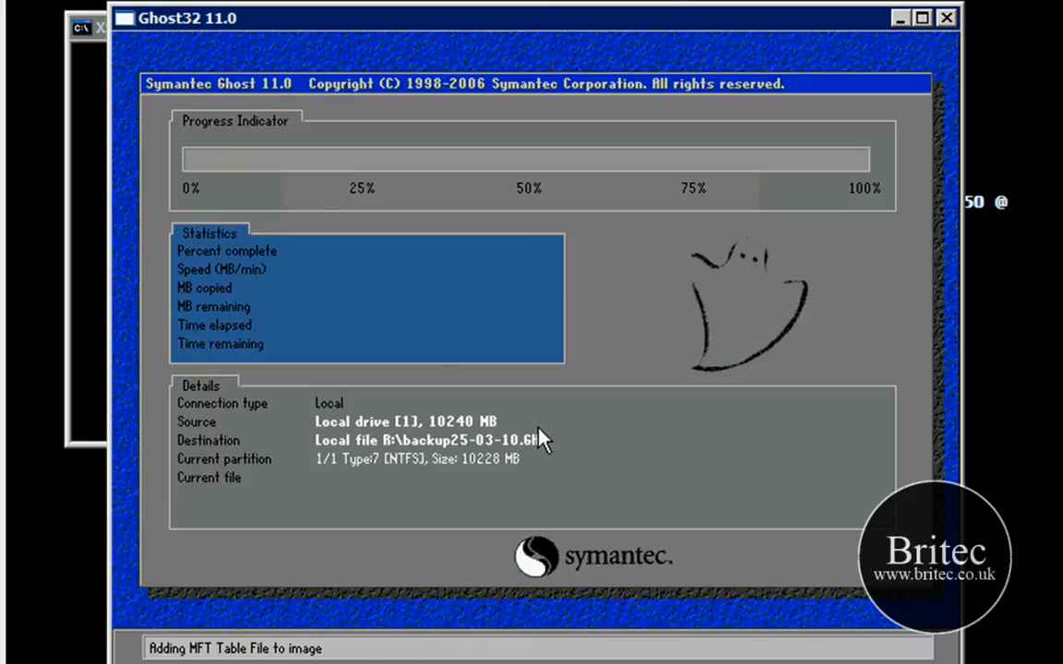